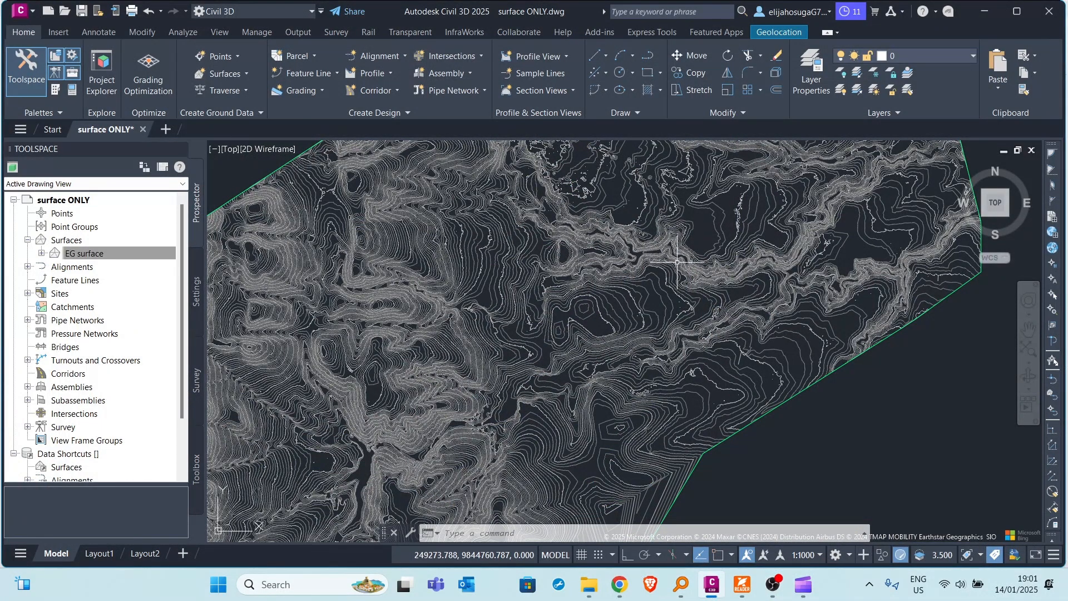
pyautogui.moveTo(676, 264)
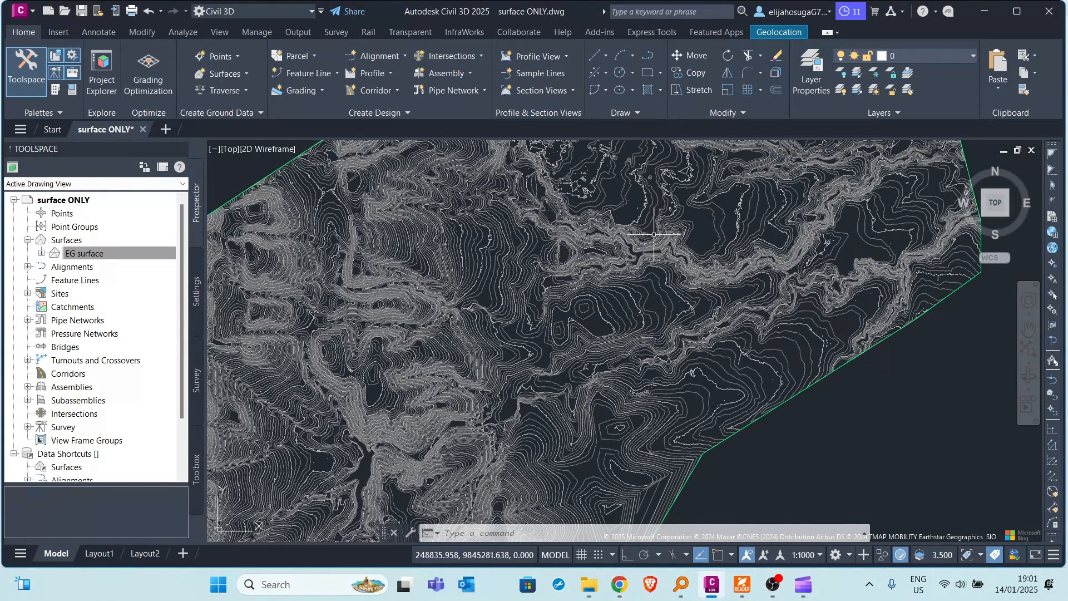
pyautogui.moveTo(579, 261)
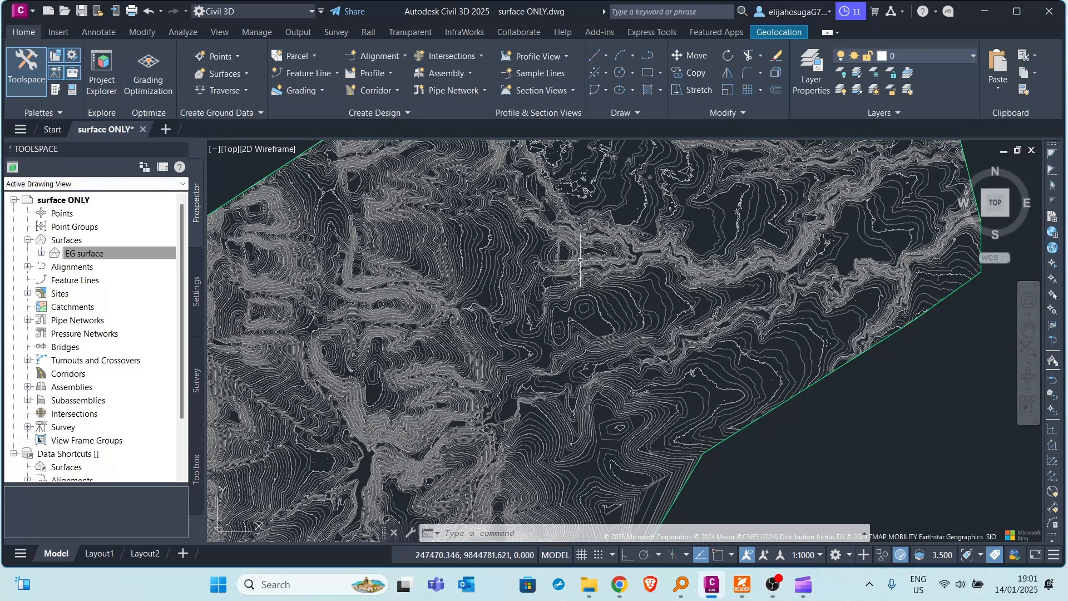
pyautogui.moveTo(560, 274)
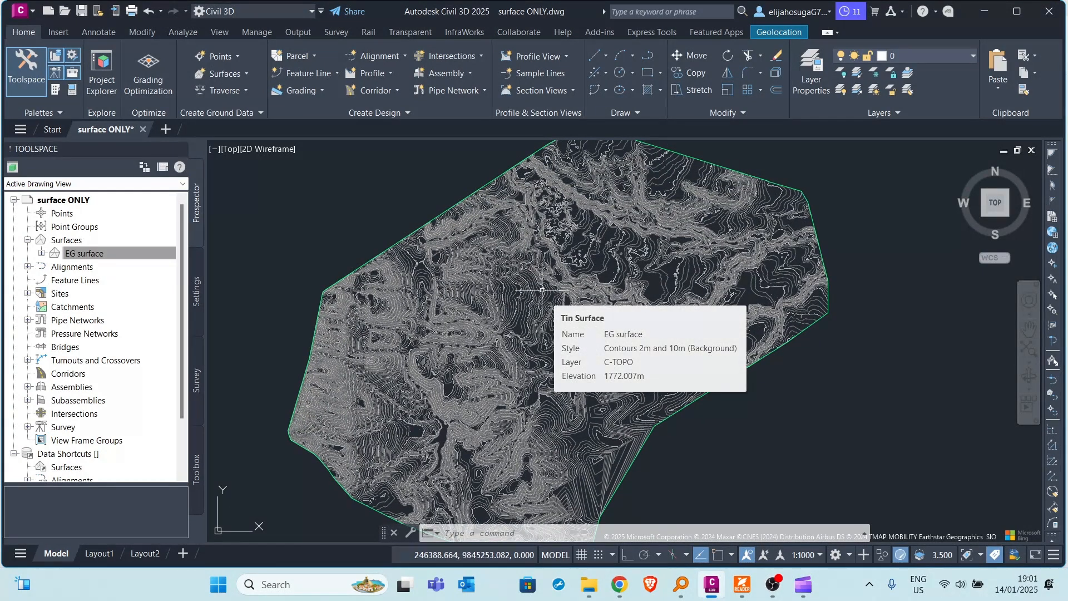
pyautogui.moveTo(521, 286)
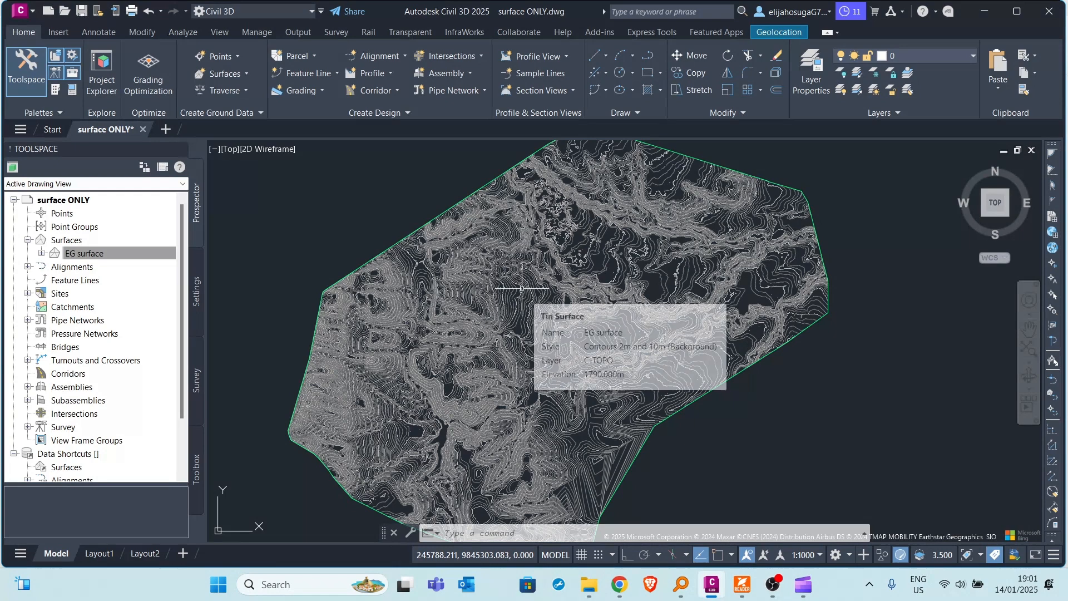
pyautogui.moveTo(521, 286)
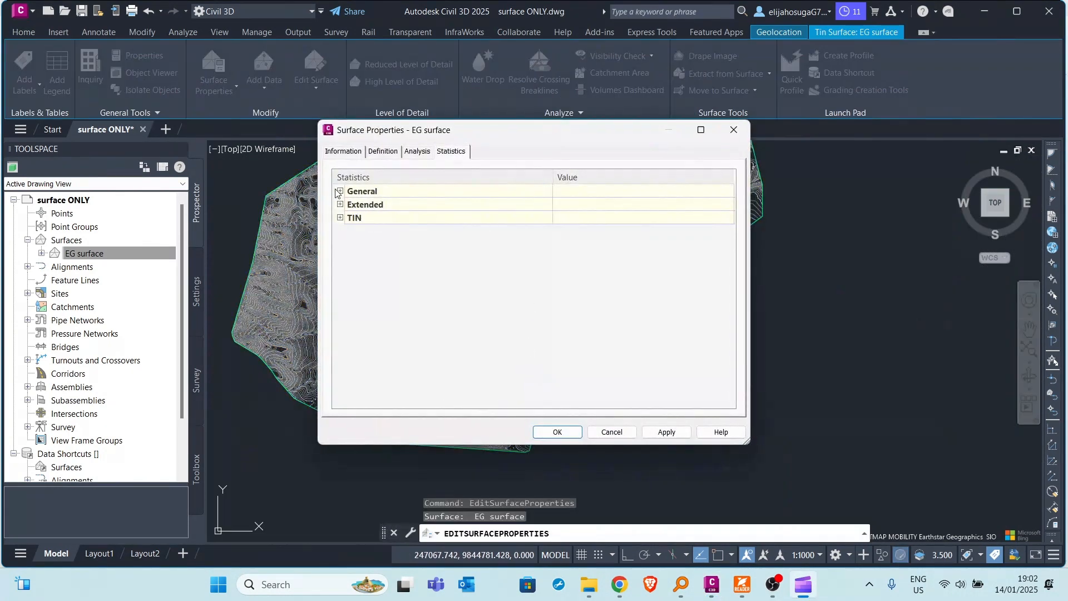
# Expand the EG surface's General and Extended statistics, showing 816384 points and a 9.70% mean grade.
pyautogui.click(339, 191)
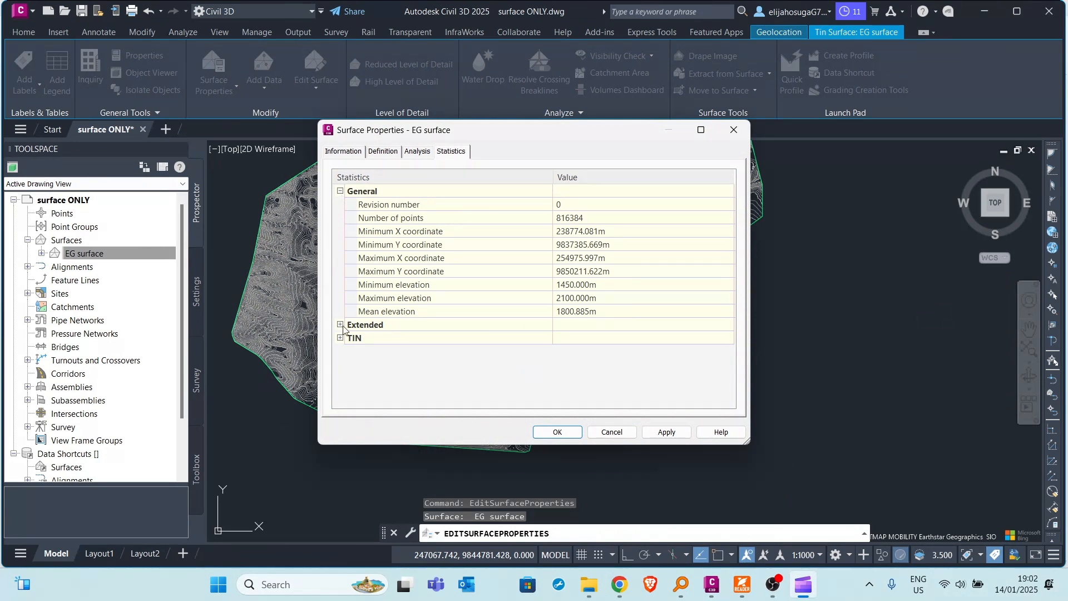
pyautogui.click(340, 325)
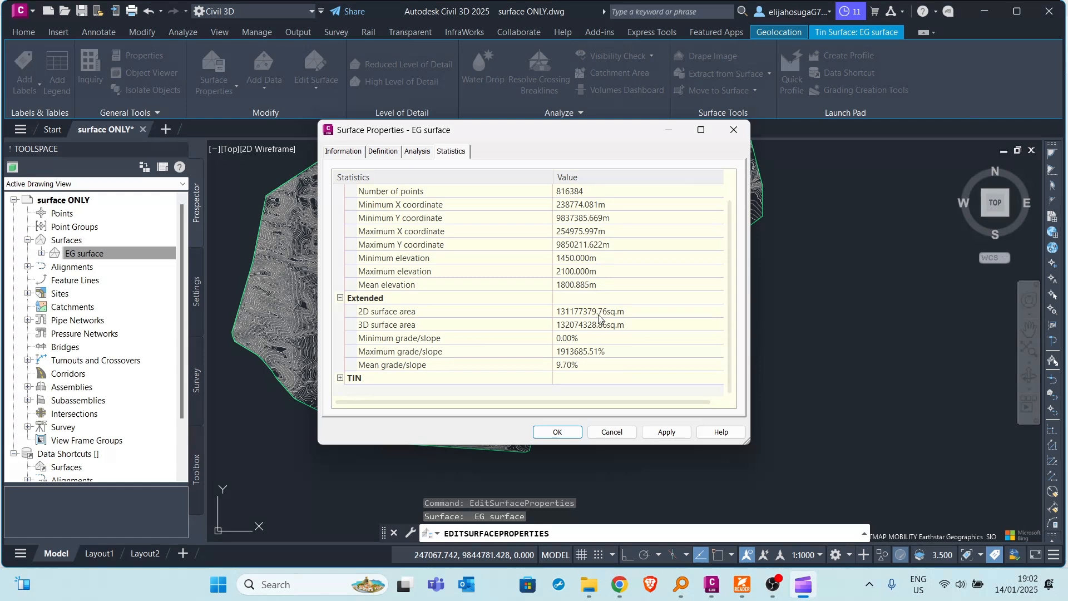
pyautogui.moveTo(598, 319)
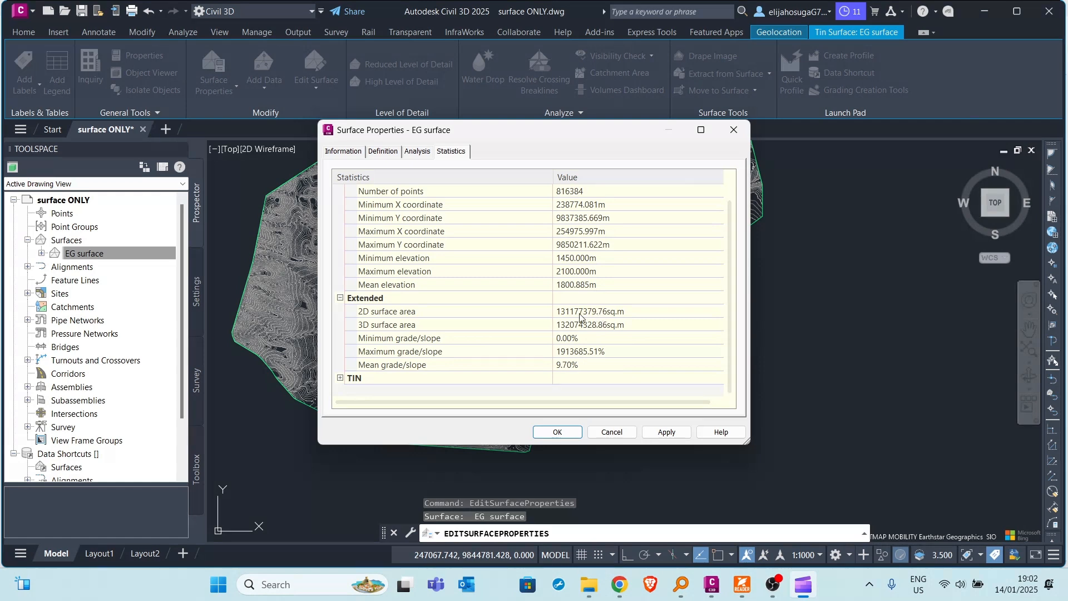
pyautogui.moveTo(576, 320)
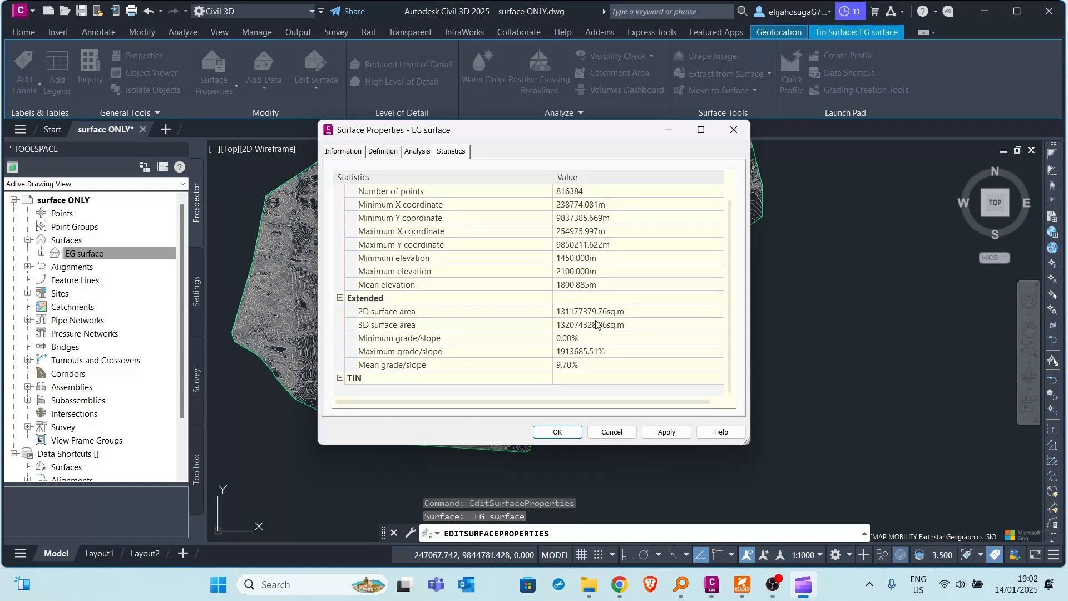
pyautogui.moveTo(588, 333)
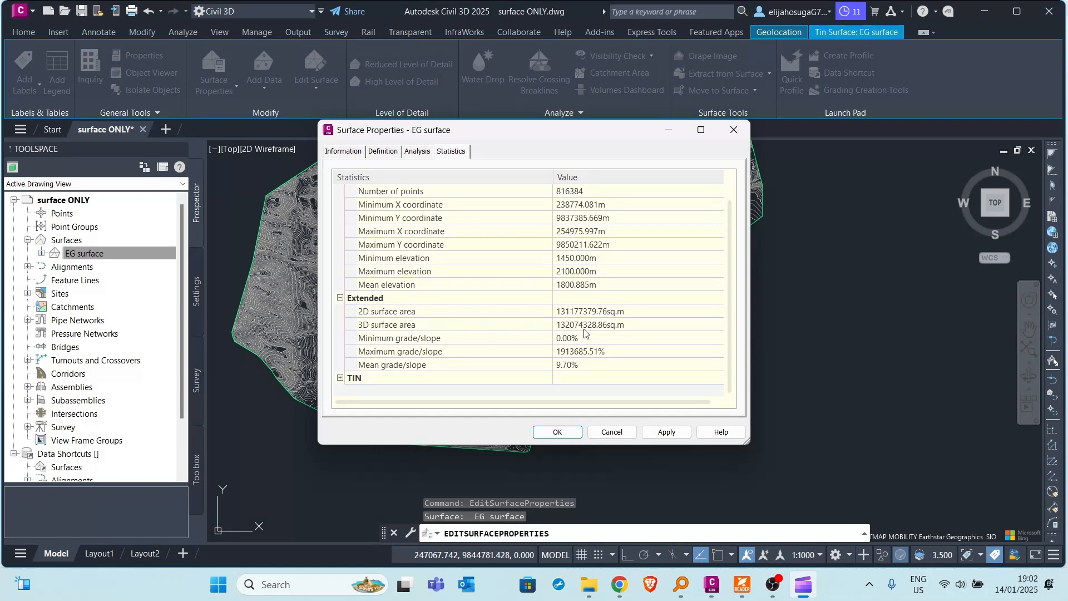
pyautogui.moveTo(634, 286)
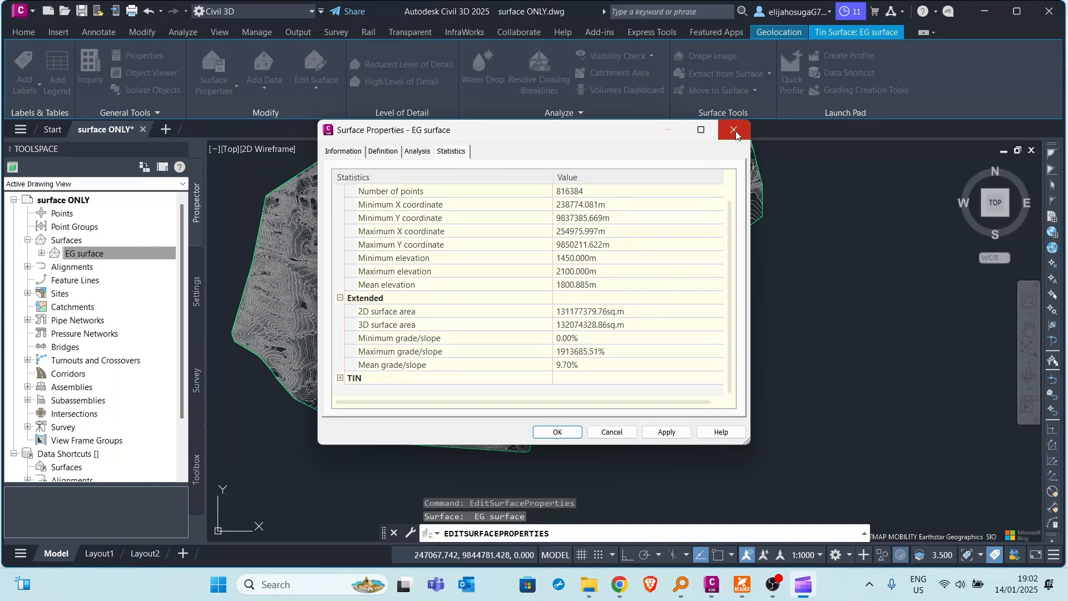
# Close the EG Surface Properties dialog and zoom in on the surface's contour lines.
pyautogui.click(734, 130)
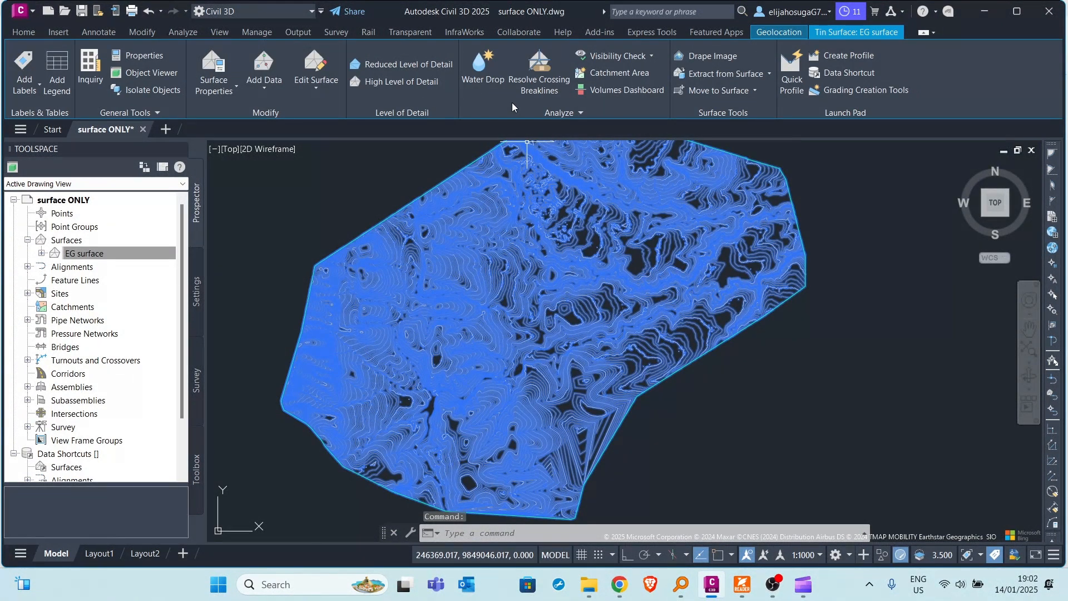
pyautogui.moveTo(660, 340)
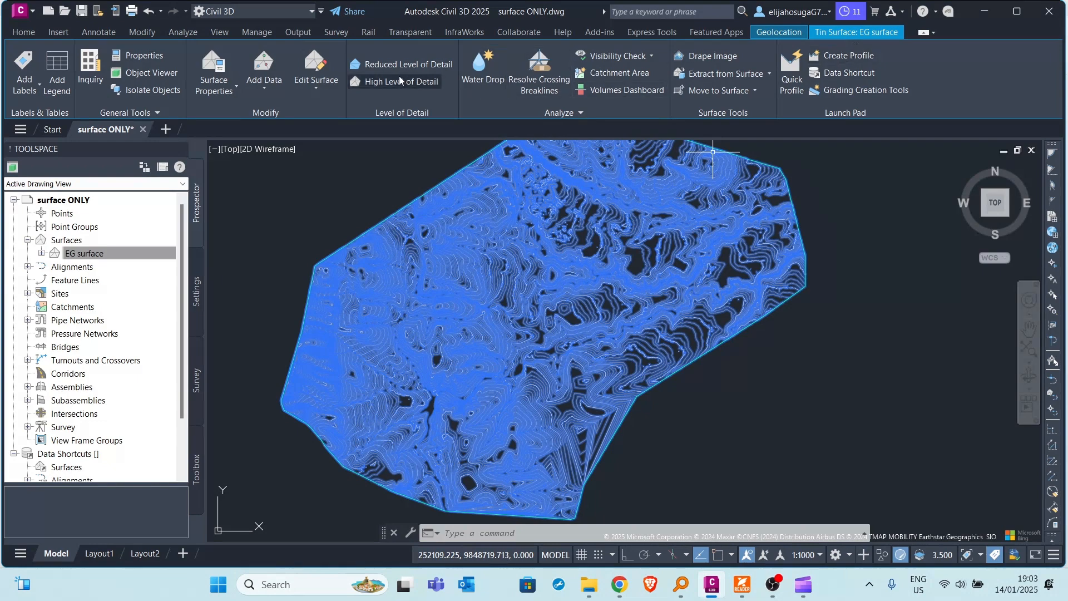
pyautogui.click(407, 64)
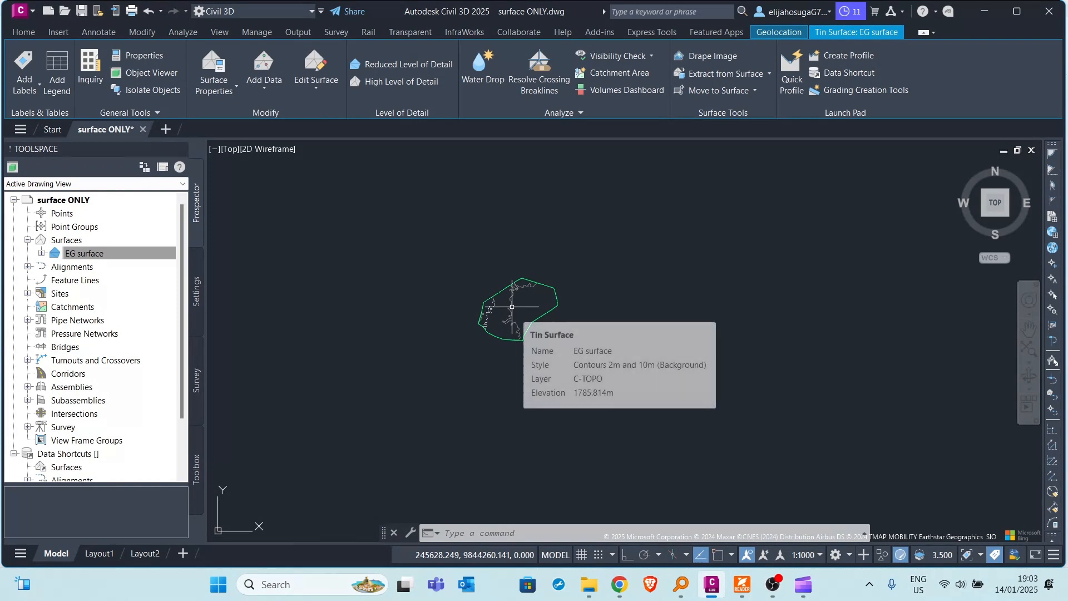
pyautogui.moveTo(407, 206)
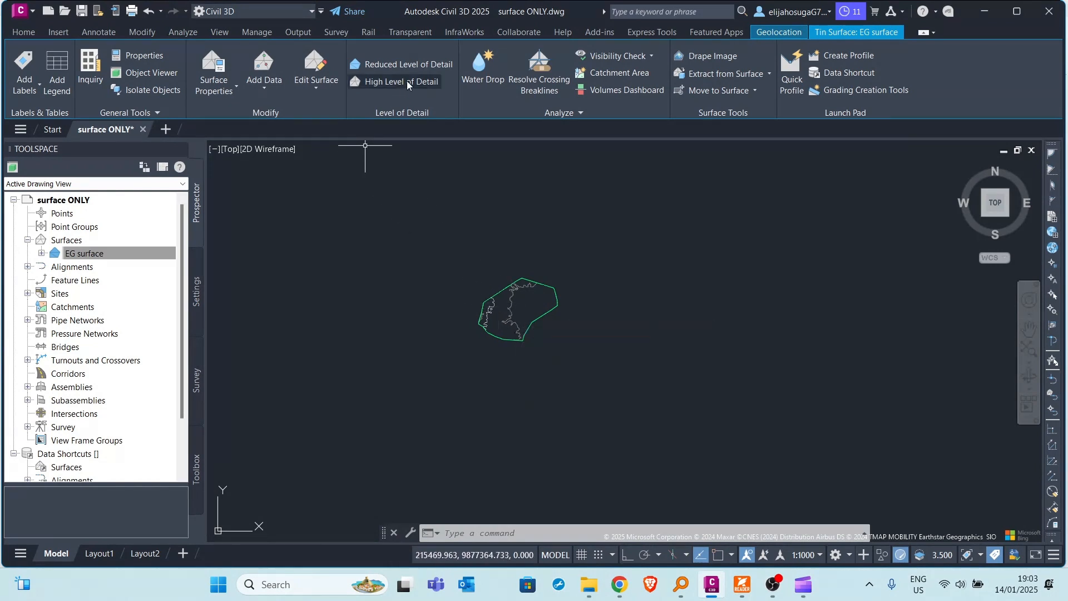
pyautogui.click(395, 82)
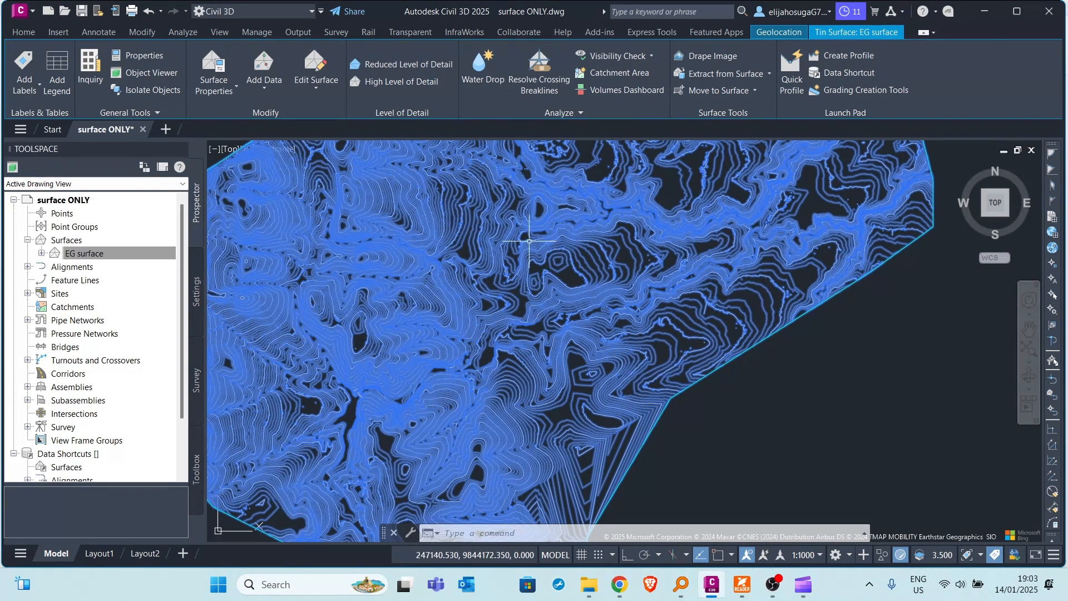
pyautogui.moveTo(570, 281)
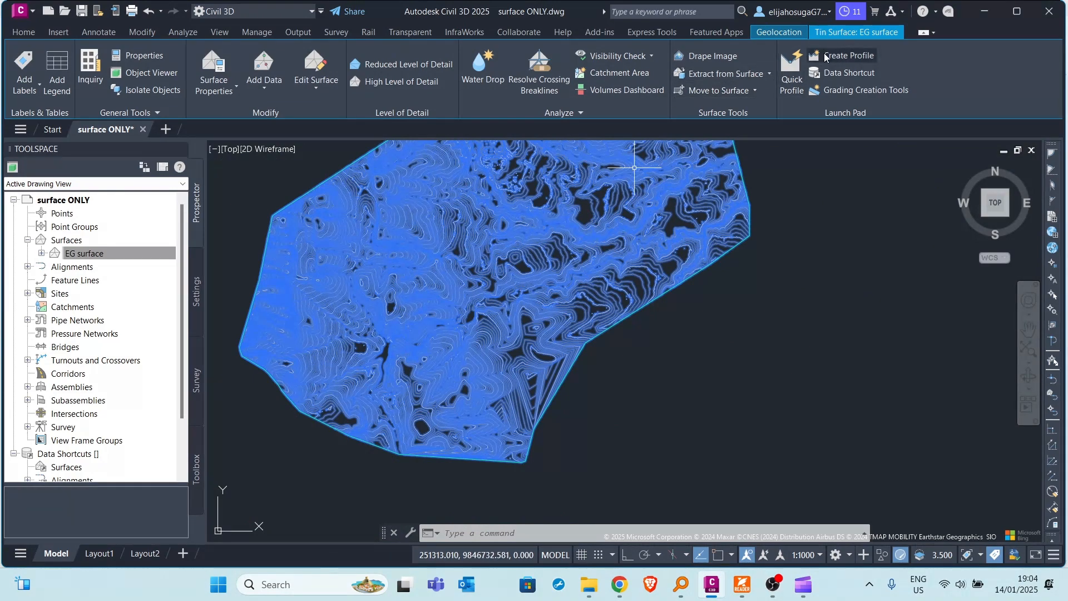
# Fit the whole EG surface in view and list the Extract from Surface options.
pyautogui.click(23, 32)
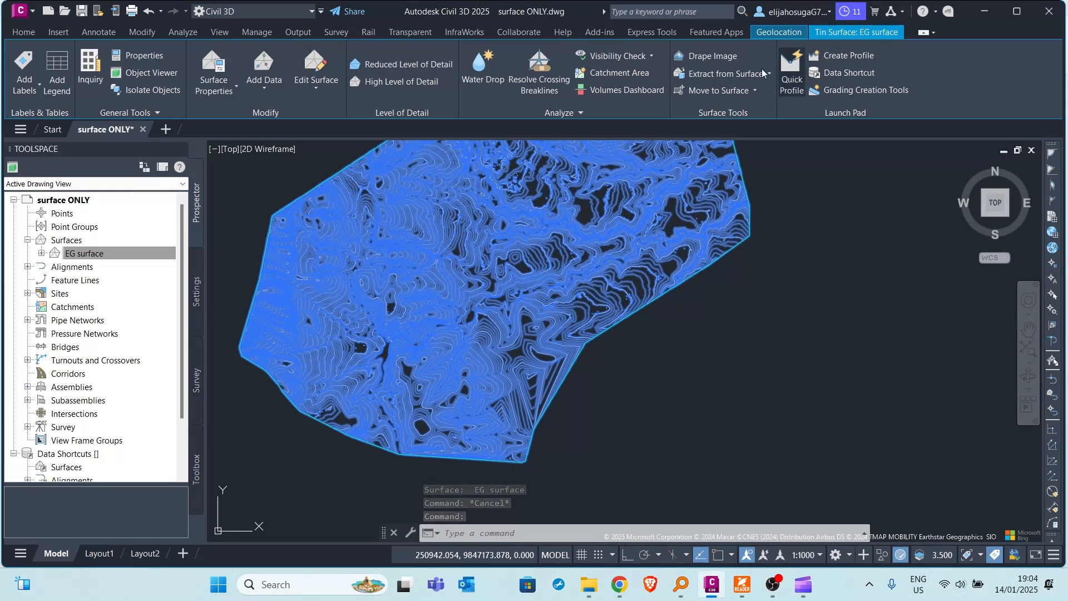
pyautogui.moveTo(713, 106)
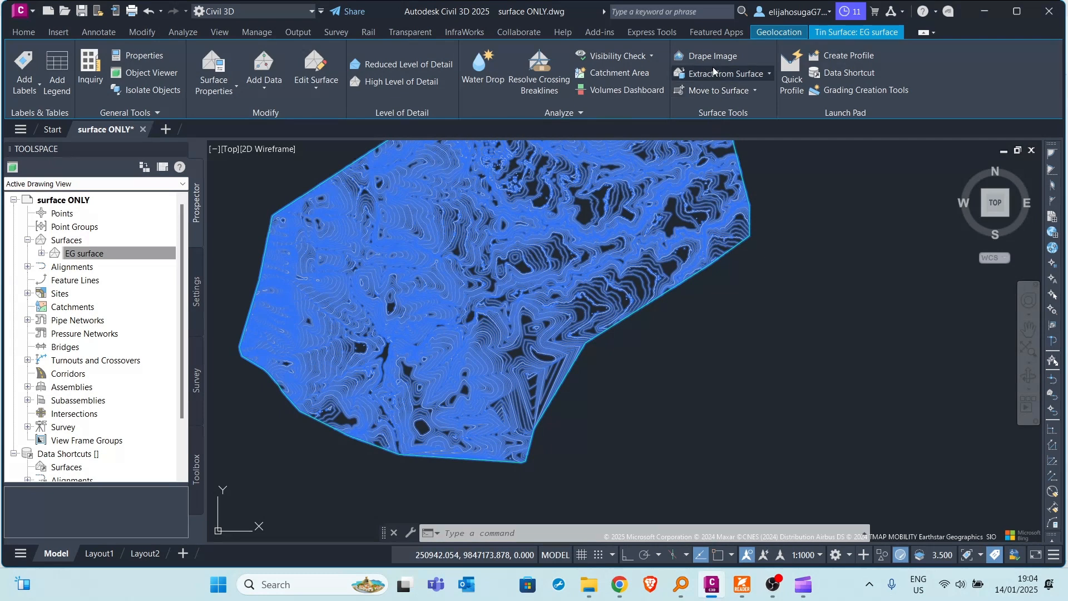
pyautogui.moveTo(714, 78)
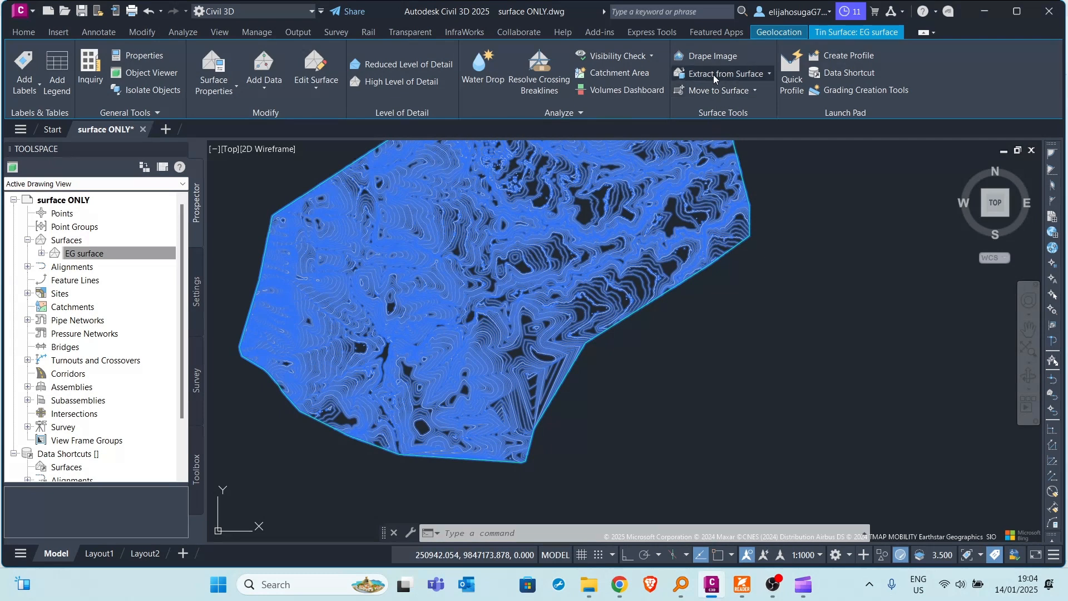
pyautogui.moveTo(713, 74)
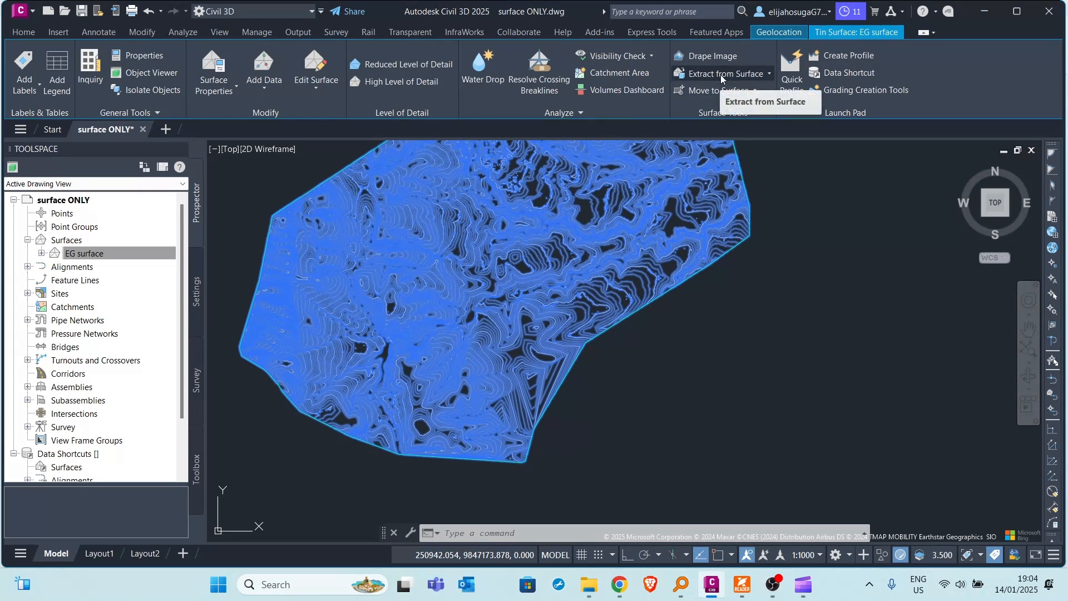
pyautogui.click(719, 73)
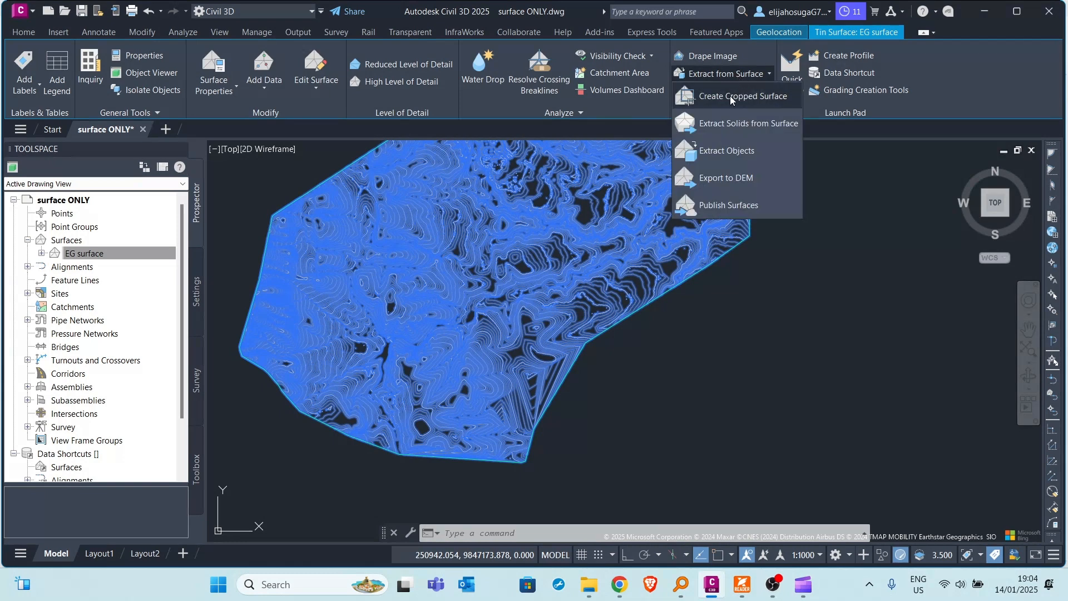
pyautogui.moveTo(735, 96)
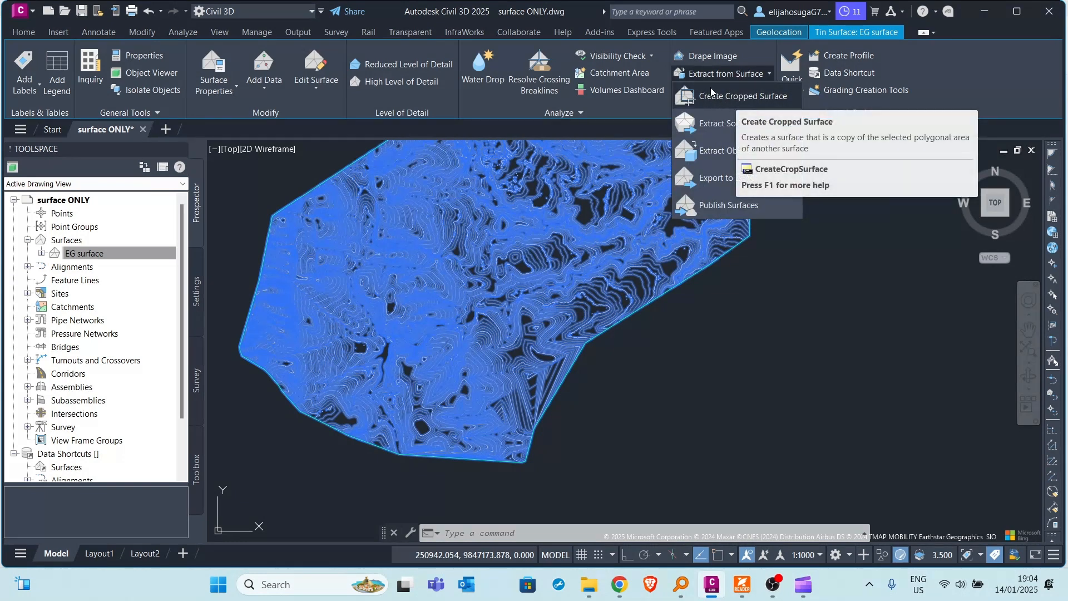
pyautogui.moveTo(763, 99)
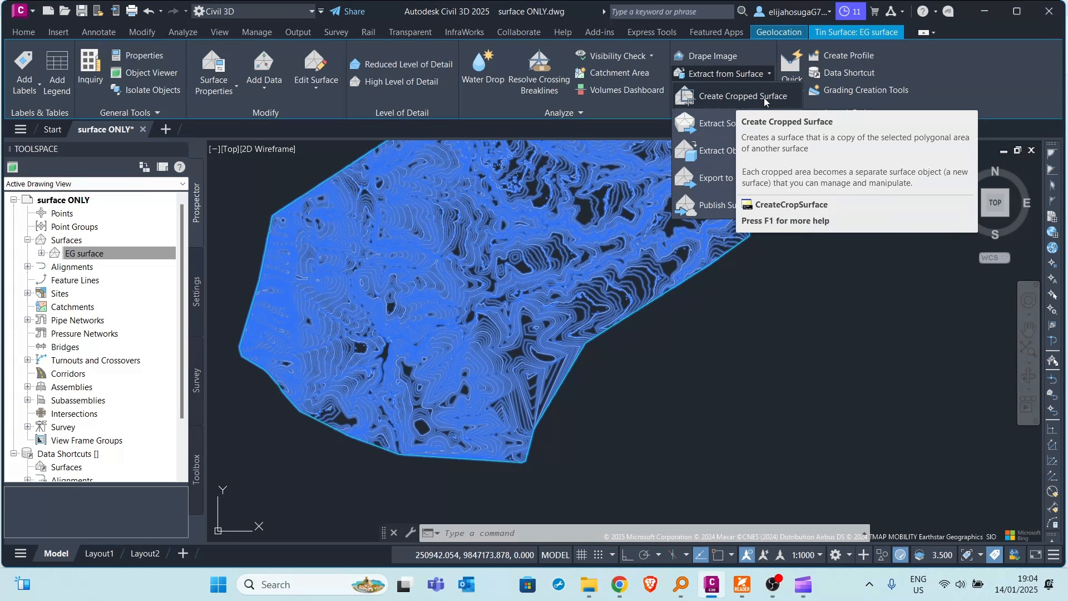
# Try Create Cropped Surface, dismiss the save-required warning, and save the drawing.
pyautogui.click(744, 95)
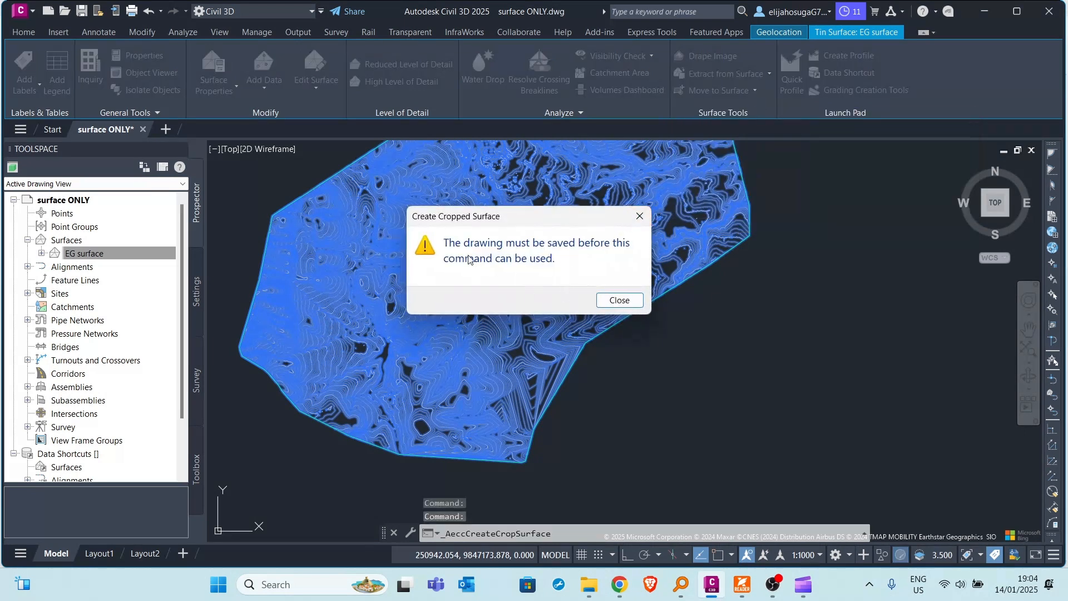
pyautogui.moveTo(509, 270)
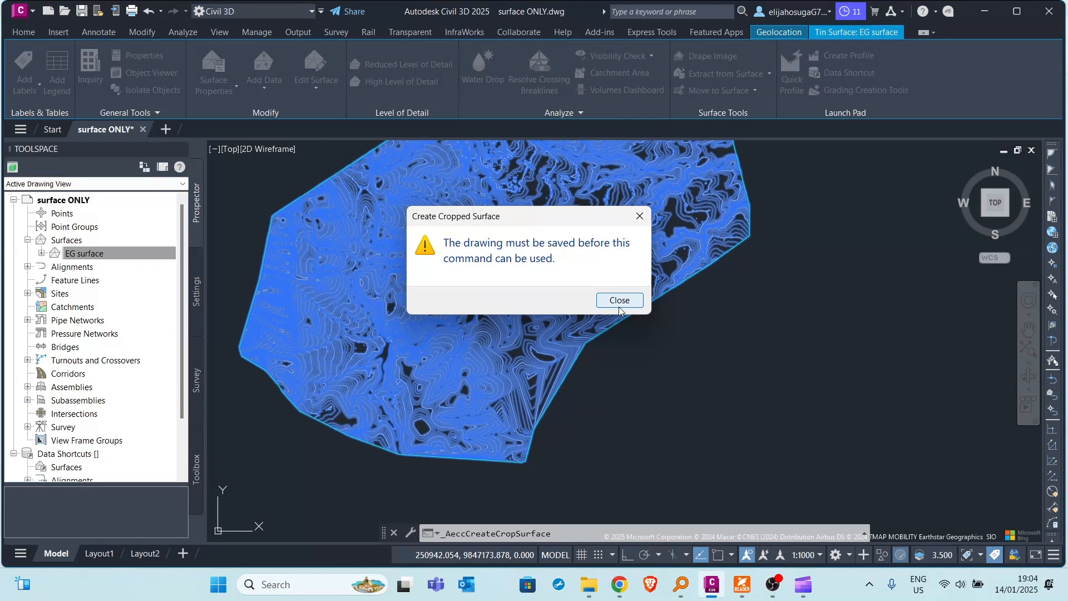
pyautogui.click(618, 300)
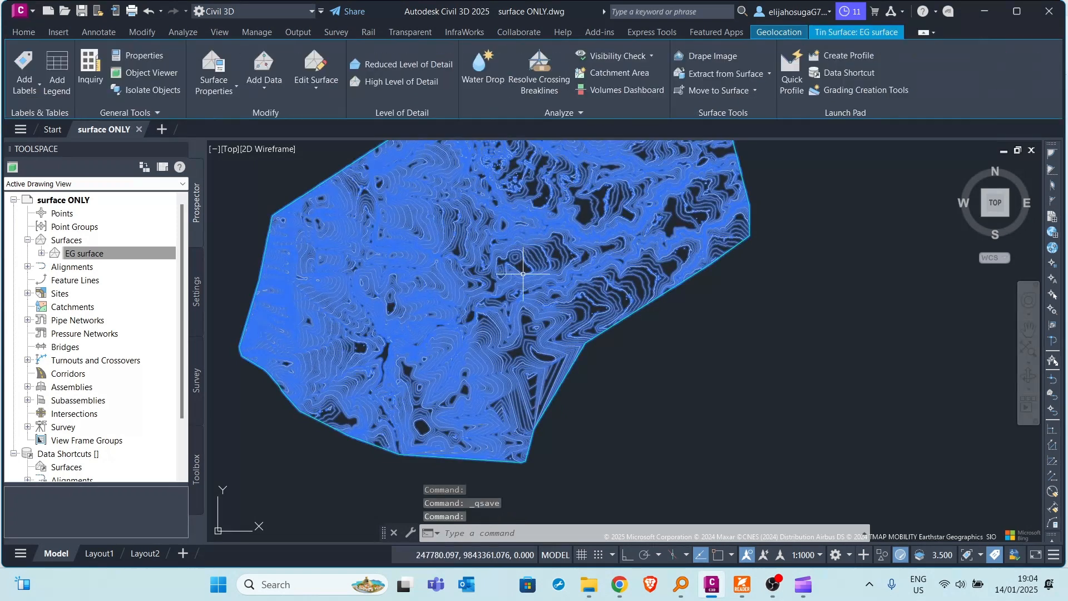
pyautogui.click(727, 73)
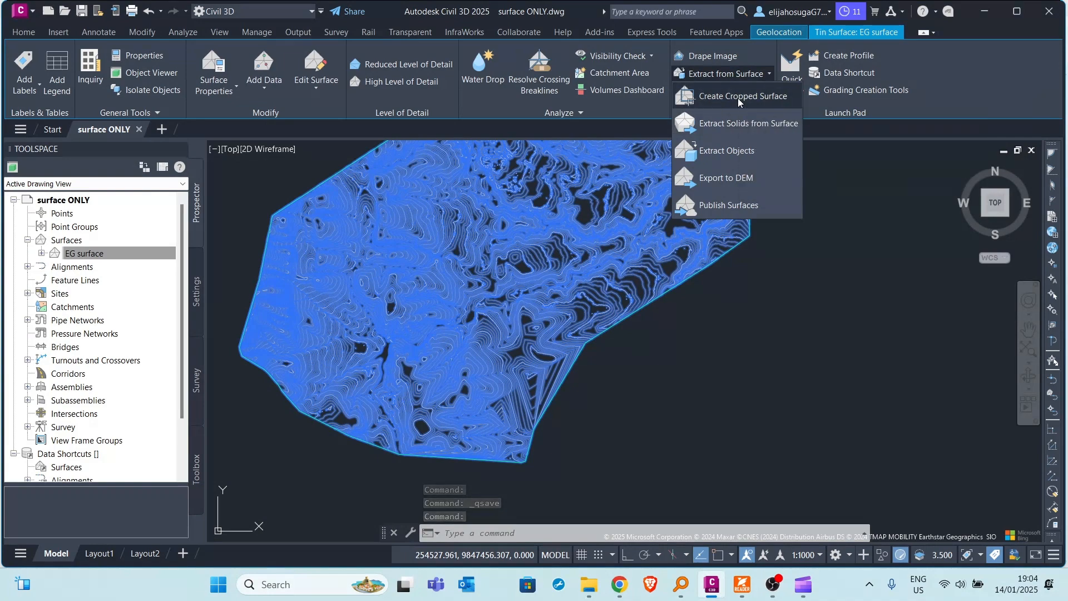
# Choose Create Cropped Surface, keeping EG surface as the surface to crop.
pyautogui.click(737, 95)
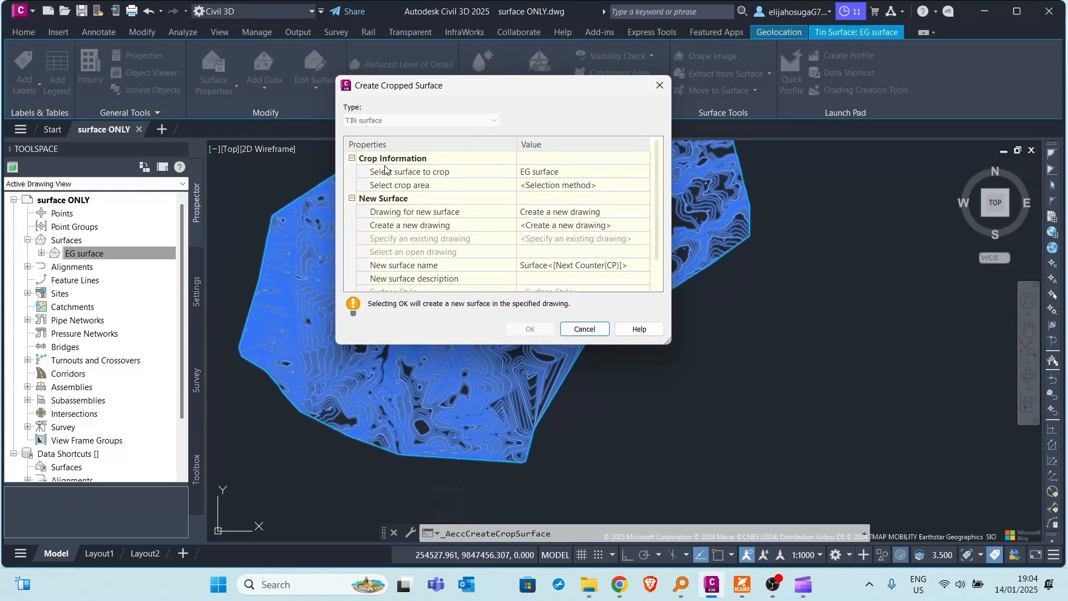
pyautogui.moveTo(479, 191)
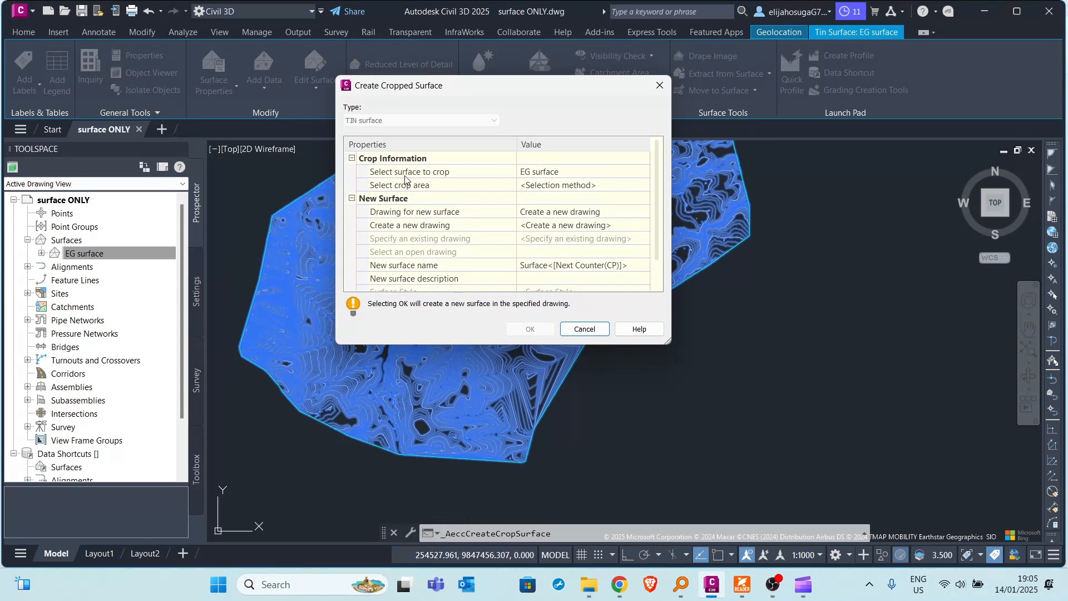
pyautogui.moveTo(409, 176)
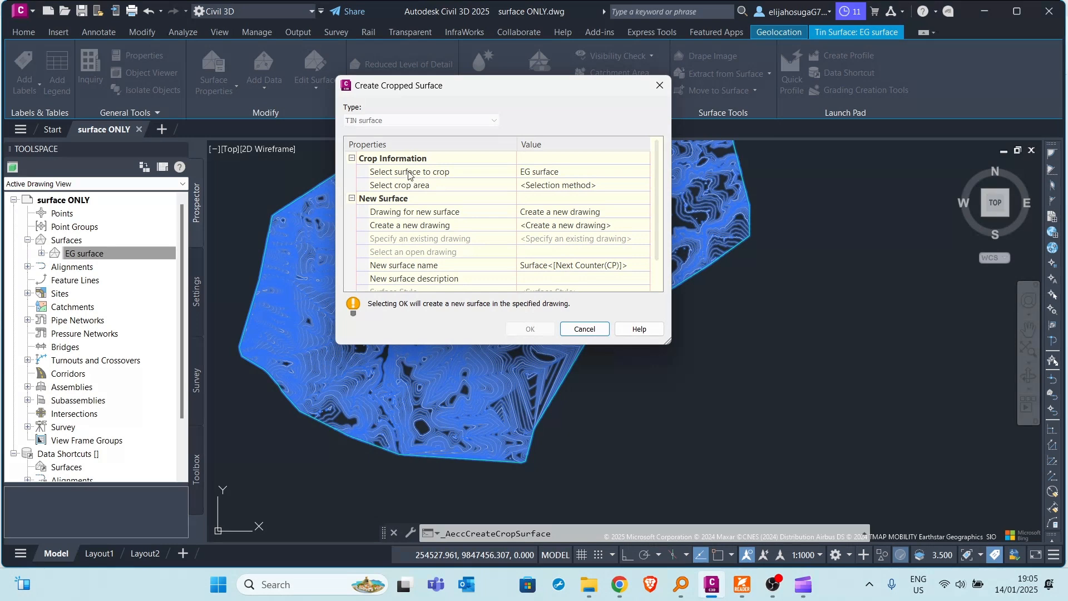
pyautogui.moveTo(478, 176)
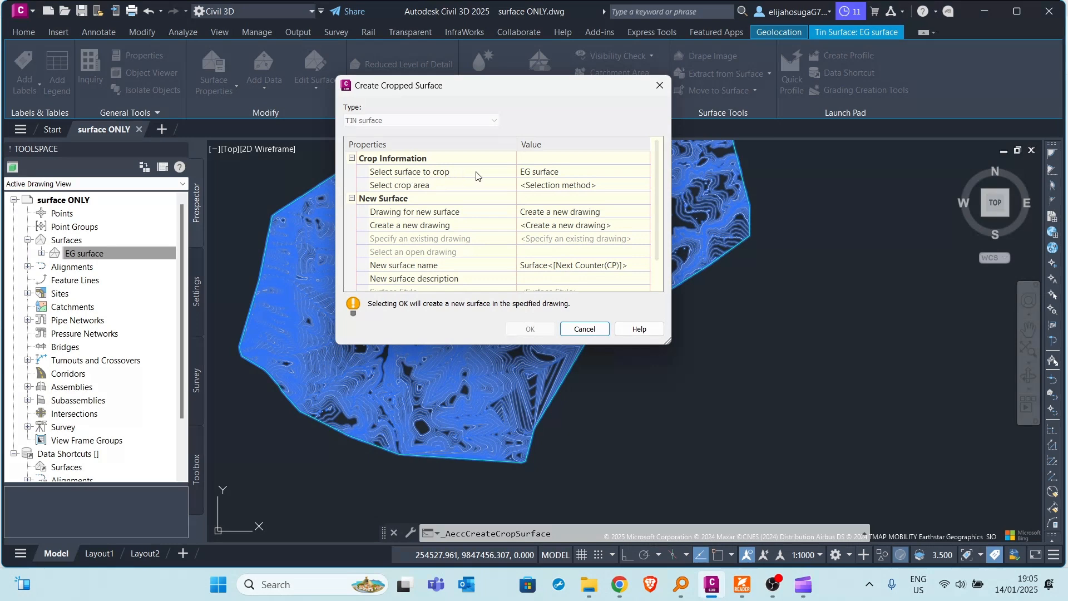
pyautogui.moveTo(474, 337)
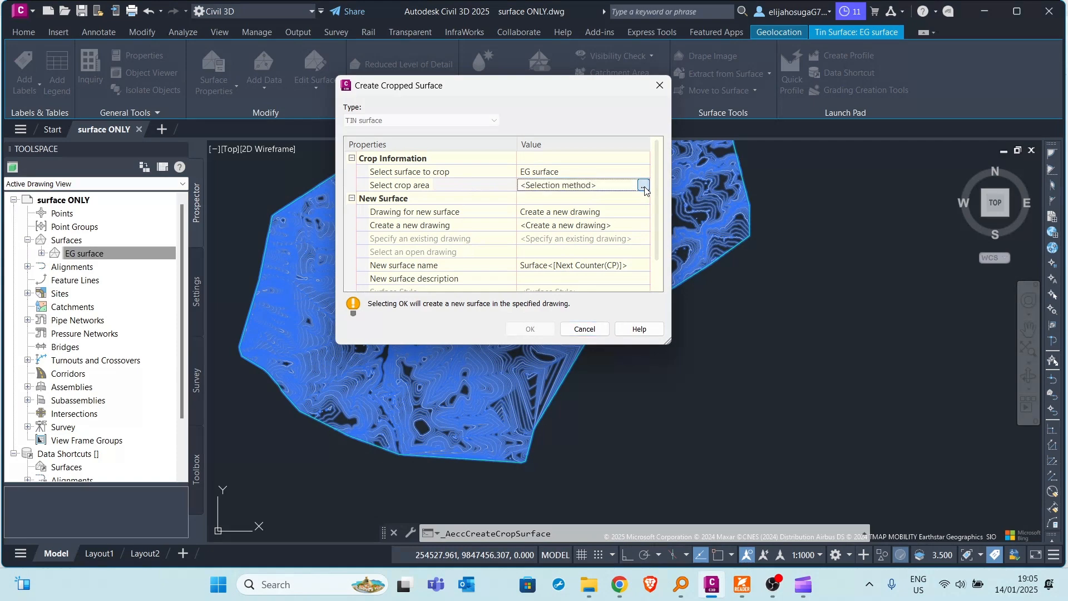
# Pick two corners over part of the EG contours to define the crop window.
pyautogui.click(643, 184)
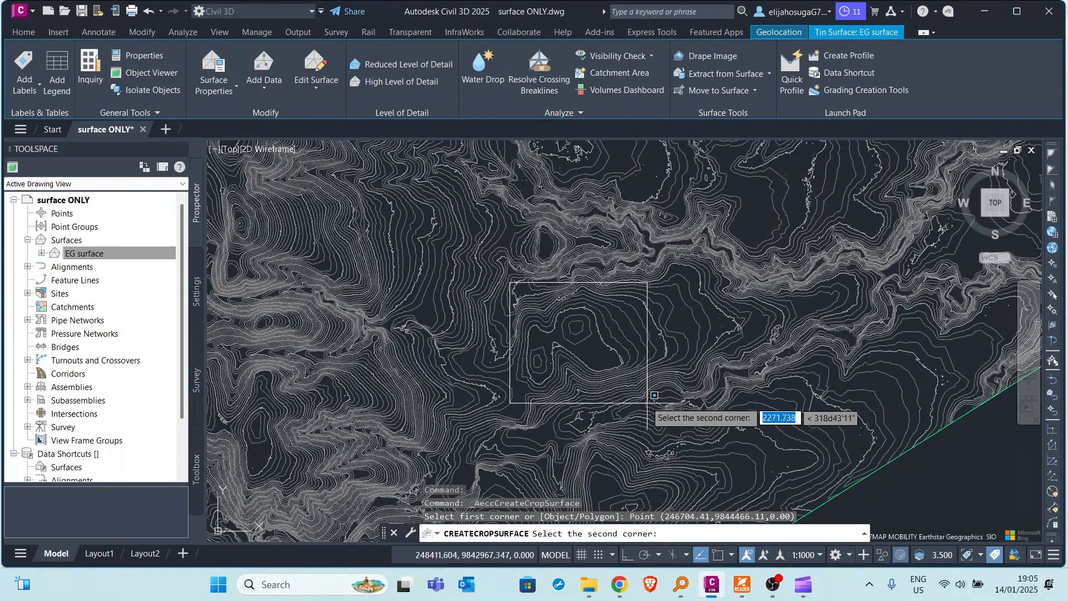
pyautogui.click(652, 395)
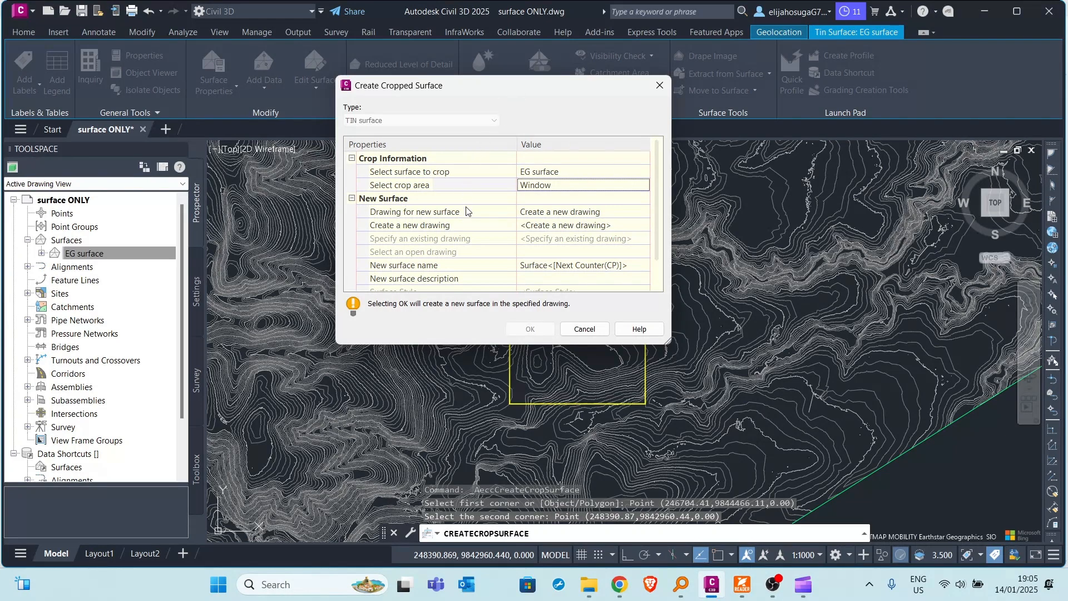
pyautogui.moveTo(412, 176)
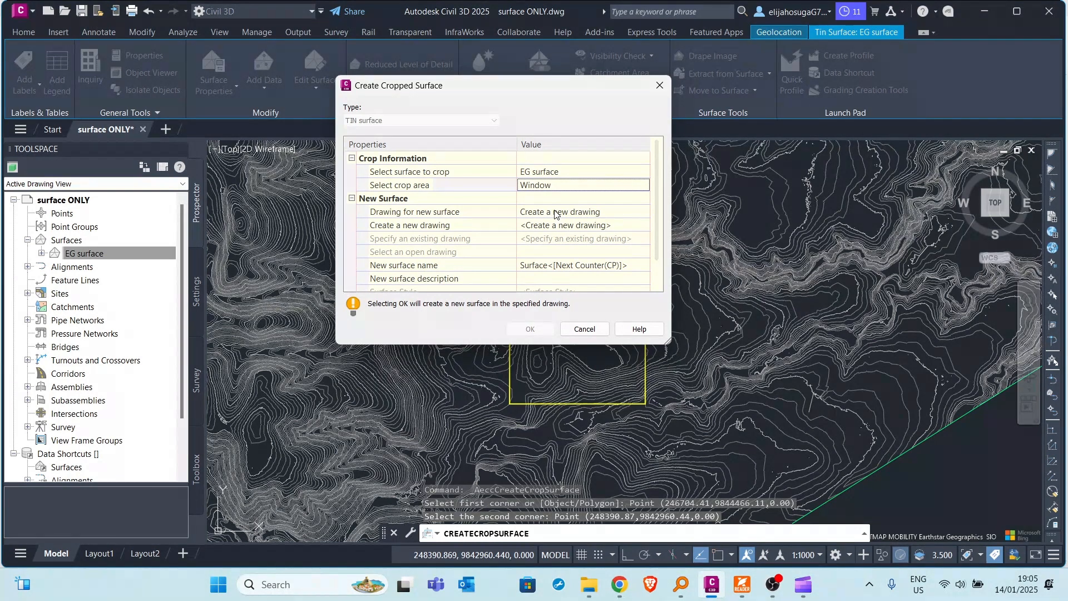
pyautogui.click(399, 185)
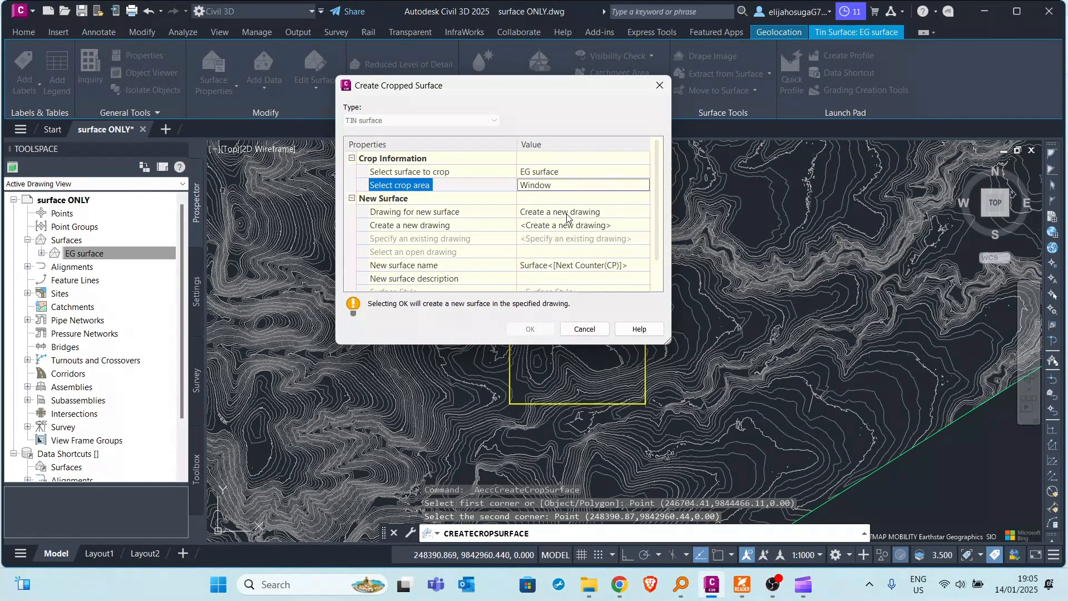
pyautogui.moveTo(608, 218)
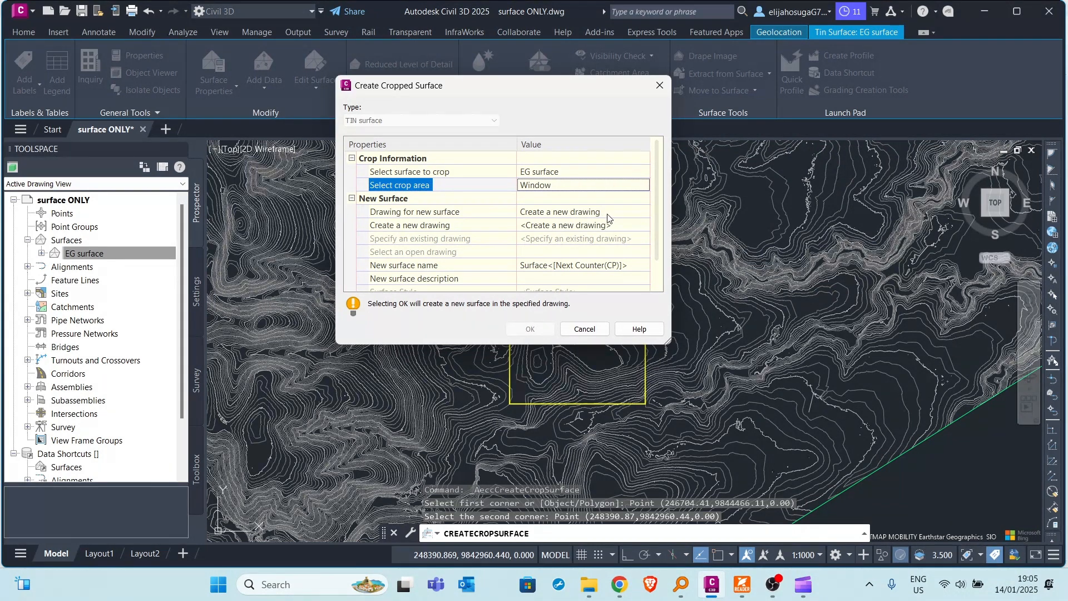
pyautogui.click(644, 212)
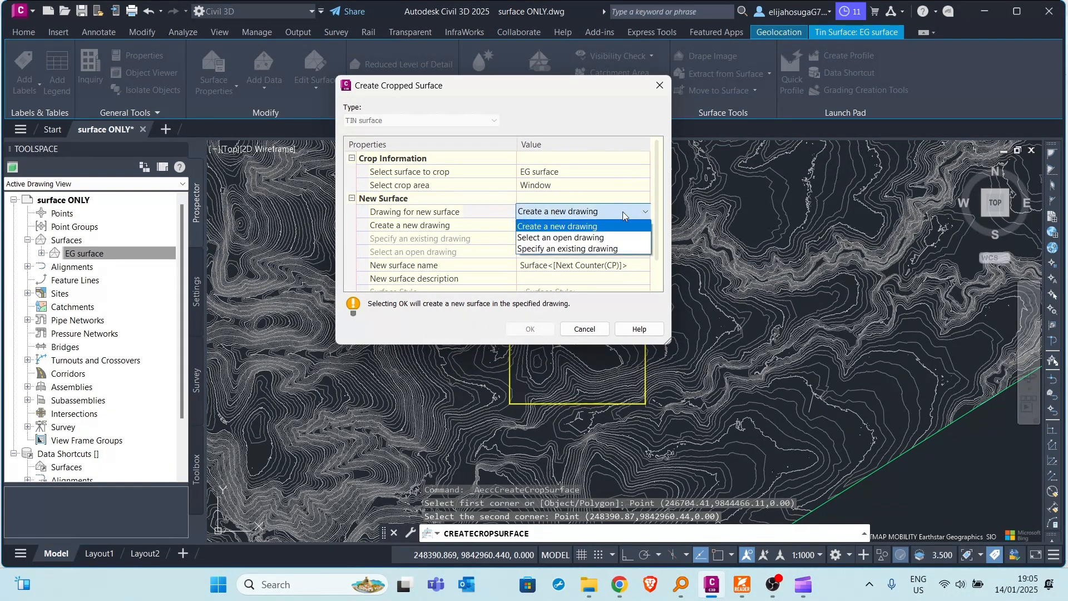
pyautogui.moveTo(582, 249)
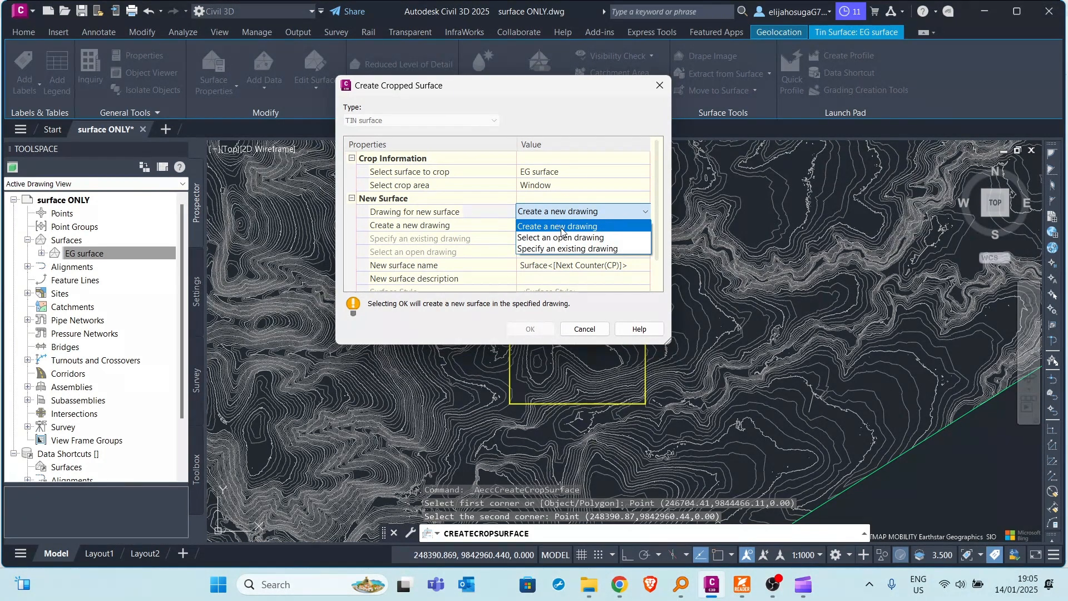
pyautogui.click(556, 225)
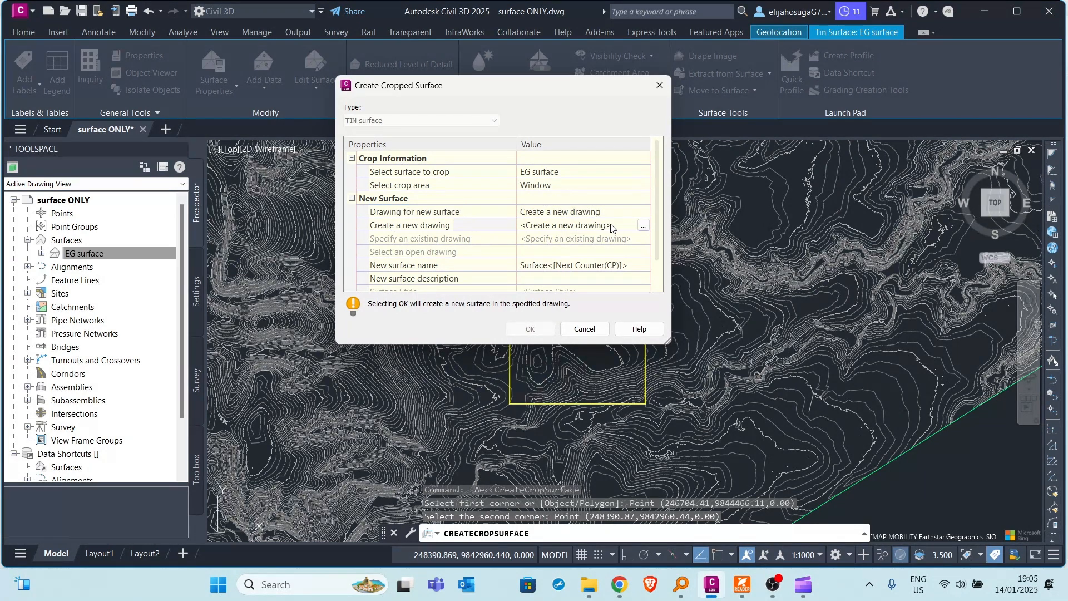
pyautogui.click(641, 225)
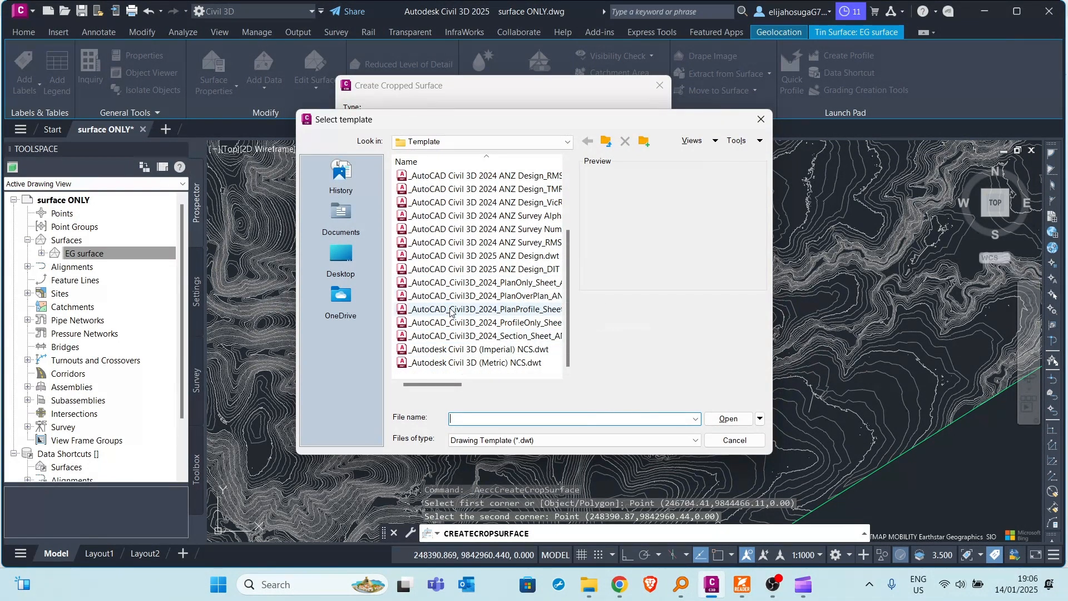
# Create the new drawing from the _AutoCAD Civil 3D 2025 ANZ Design.dwt template.
pyautogui.click(482, 255)
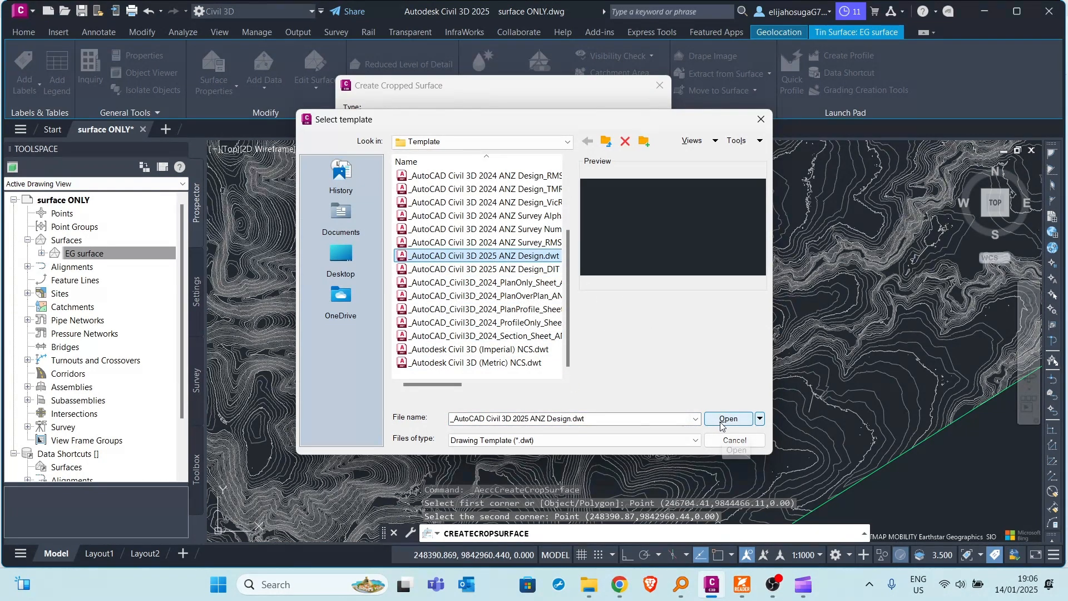
pyautogui.click(728, 418)
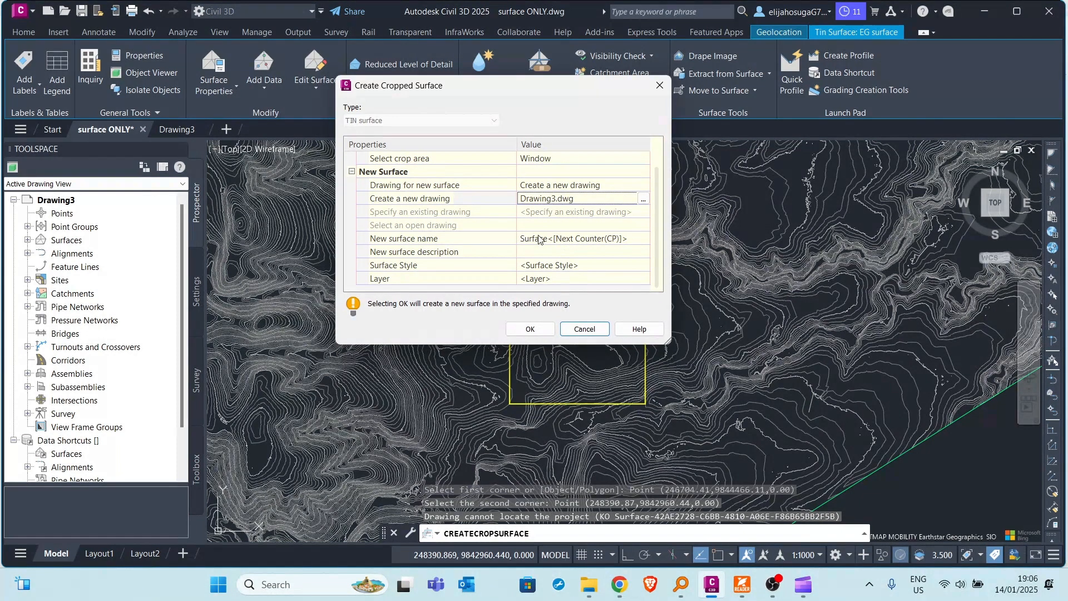
pyautogui.moveTo(592, 237)
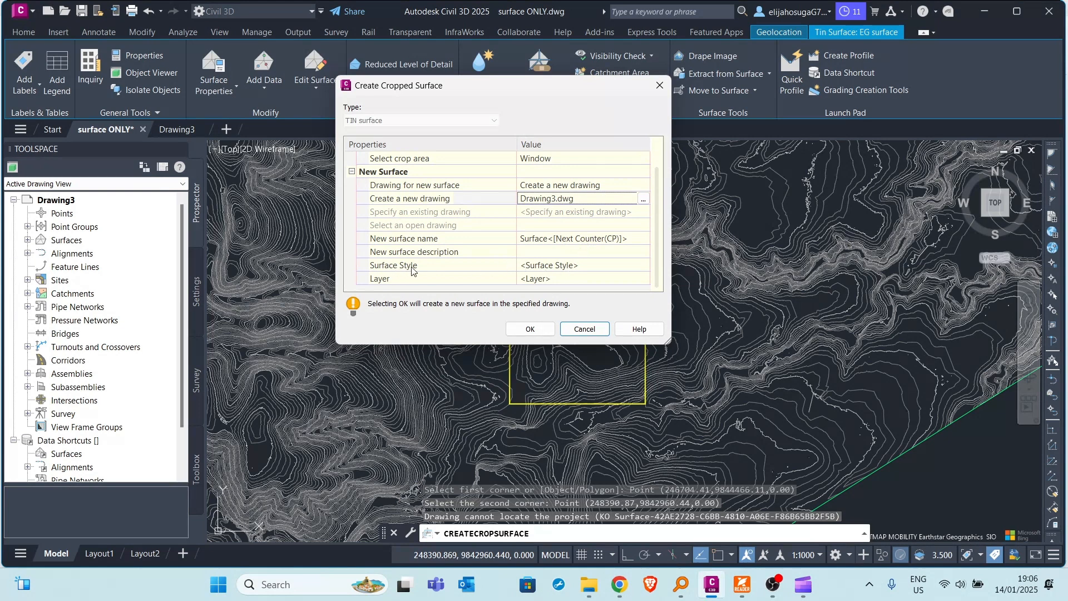
# Give the cropped surface the ANZ_Conts (1m) style, leaving its layer unchanged.
pyautogui.click(549, 265)
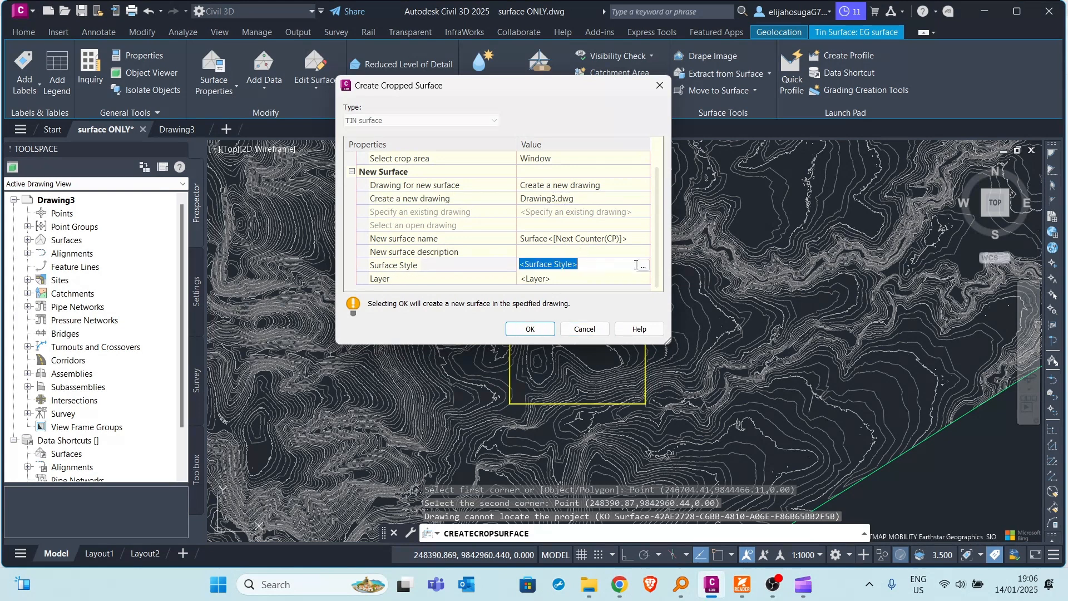
pyautogui.click(640, 264)
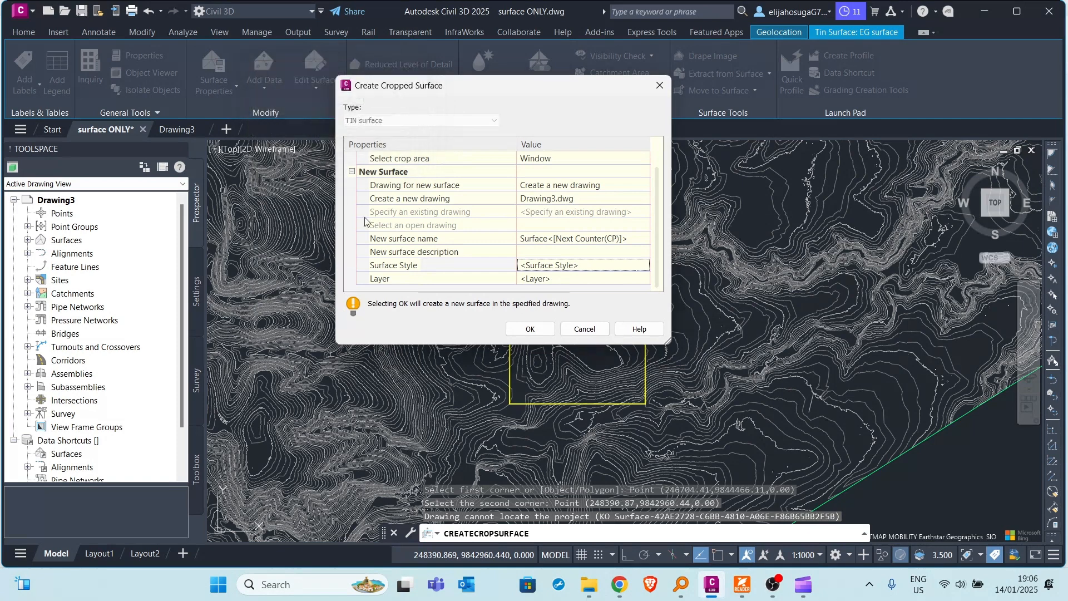
pyautogui.click(582, 264)
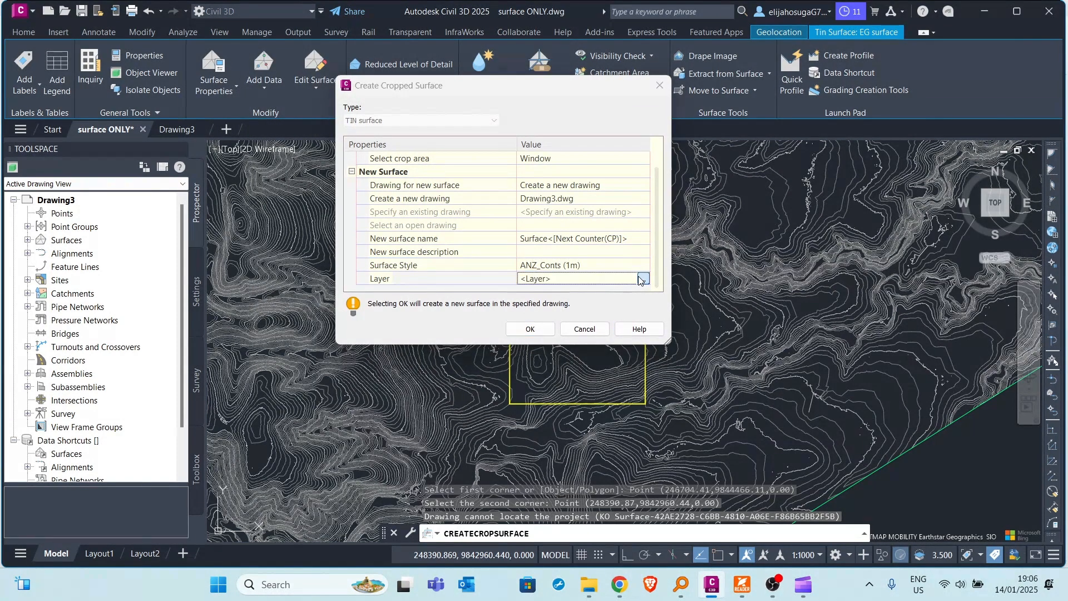
pyautogui.click(641, 278)
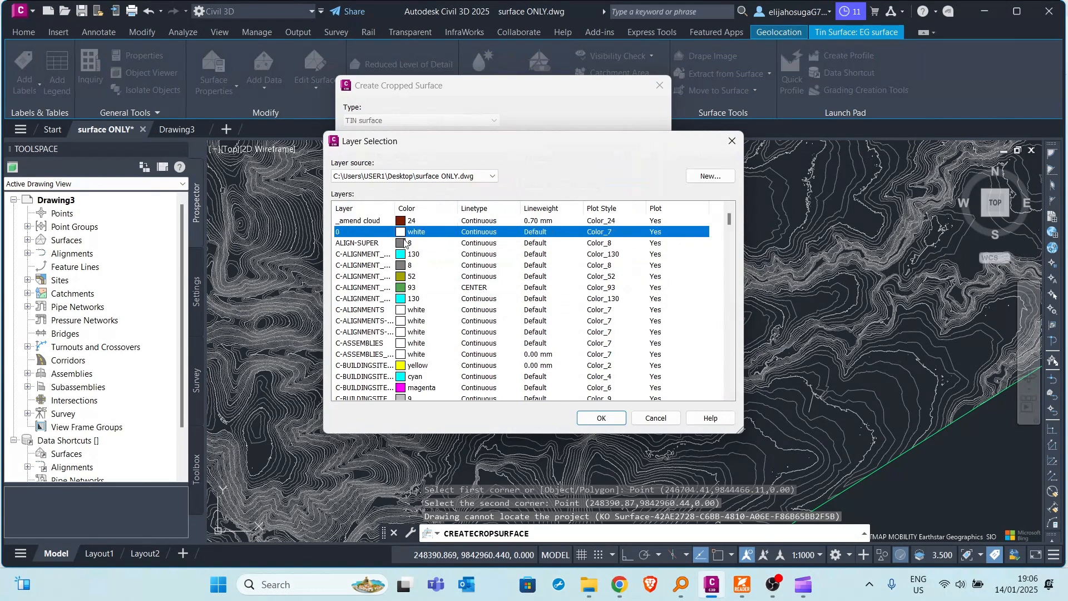
pyautogui.click(600, 417)
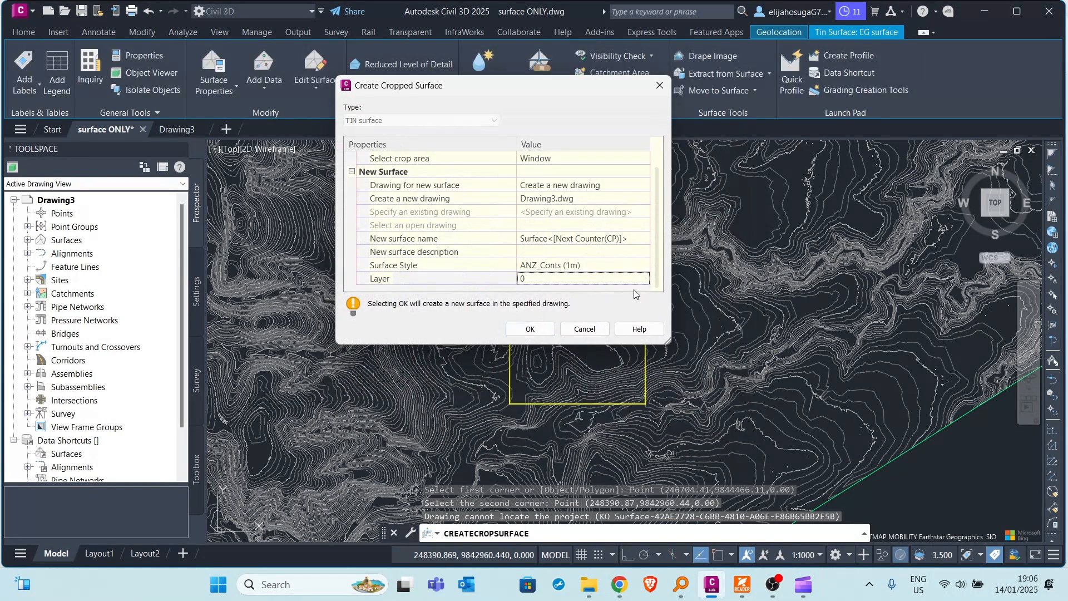
pyautogui.click(379, 278)
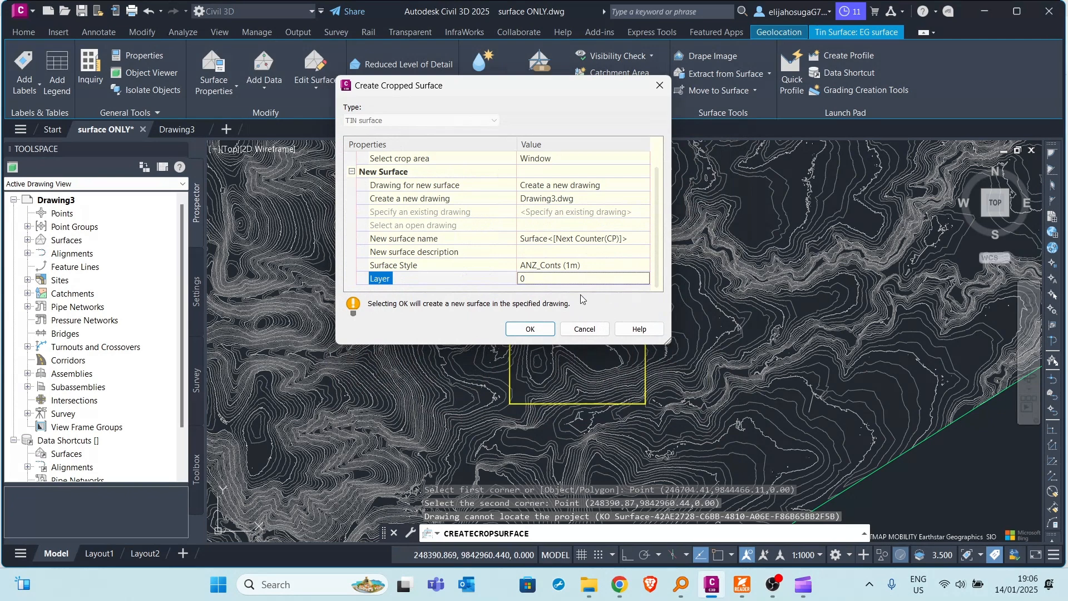
pyautogui.click(579, 278)
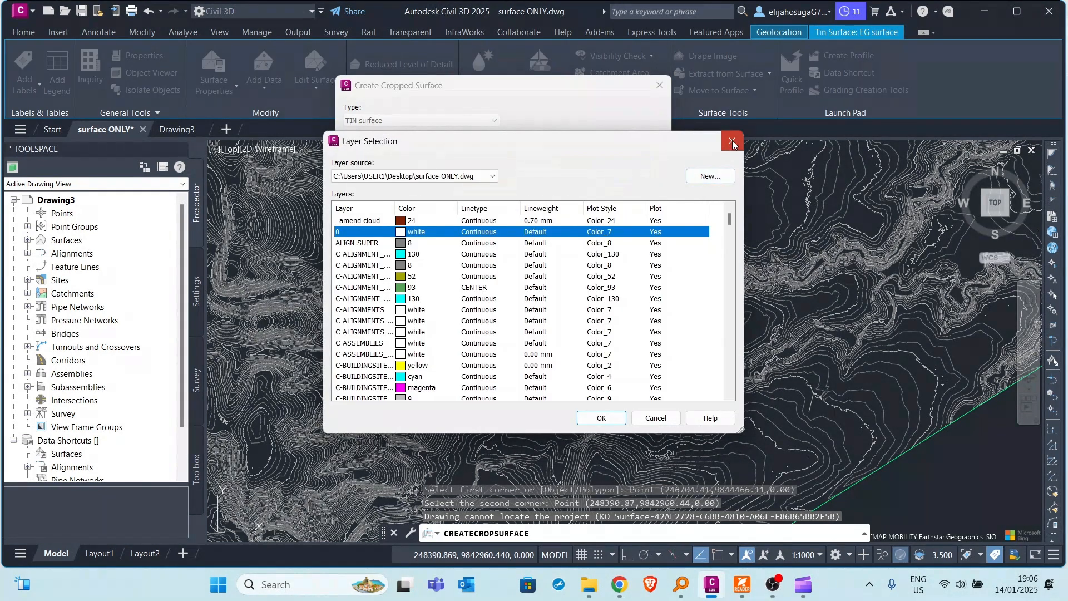
pyautogui.click(732, 142)
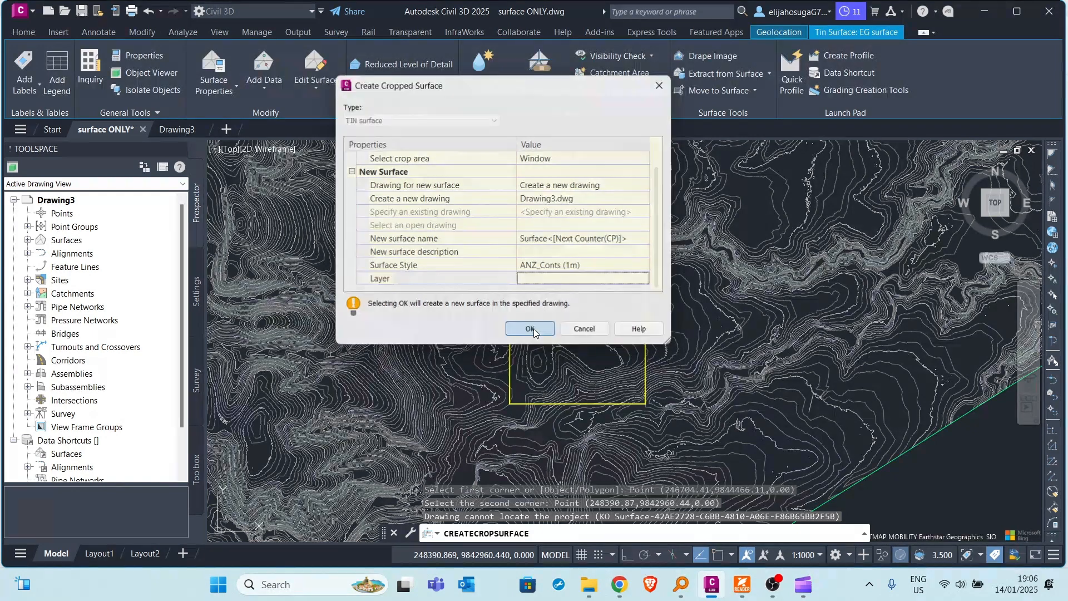
# Confirm the cropped surface creation and switch to the Drawing3 drawing.
pyautogui.click(530, 329)
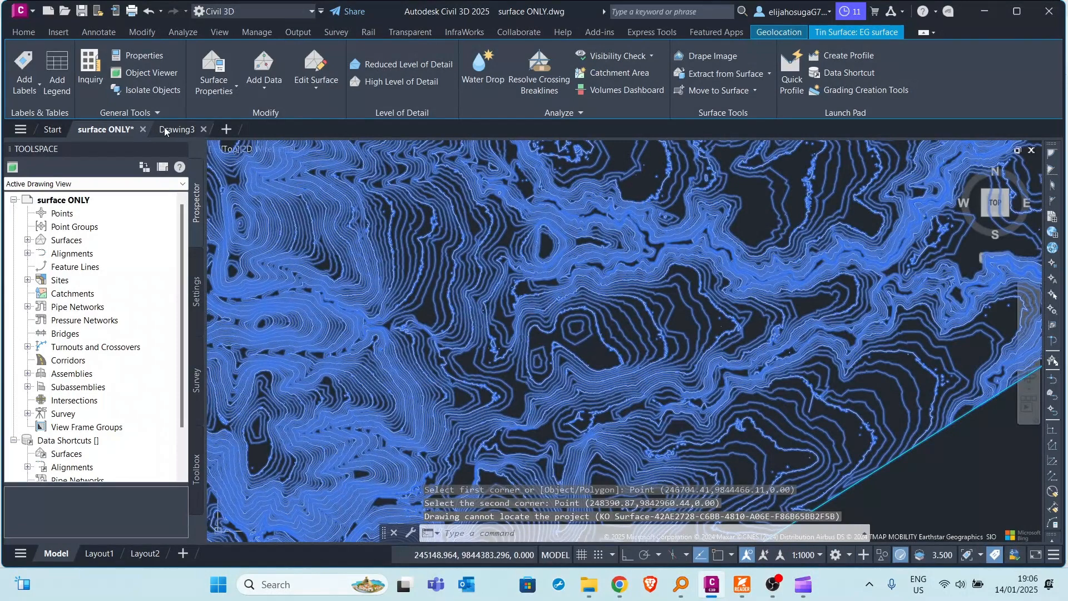
pyautogui.click(177, 130)
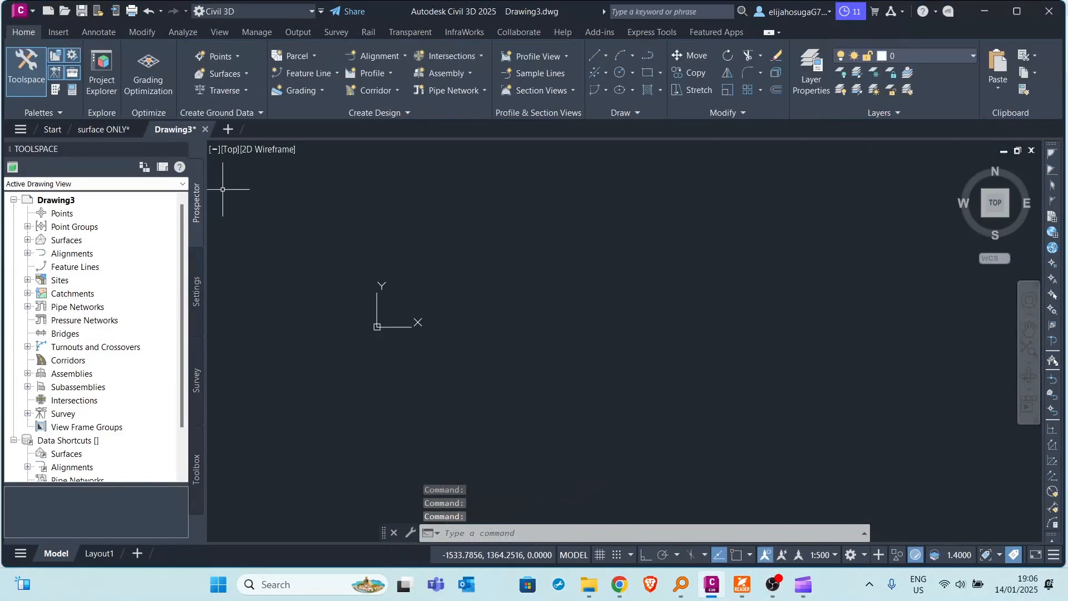
pyautogui.moveTo(562, 325)
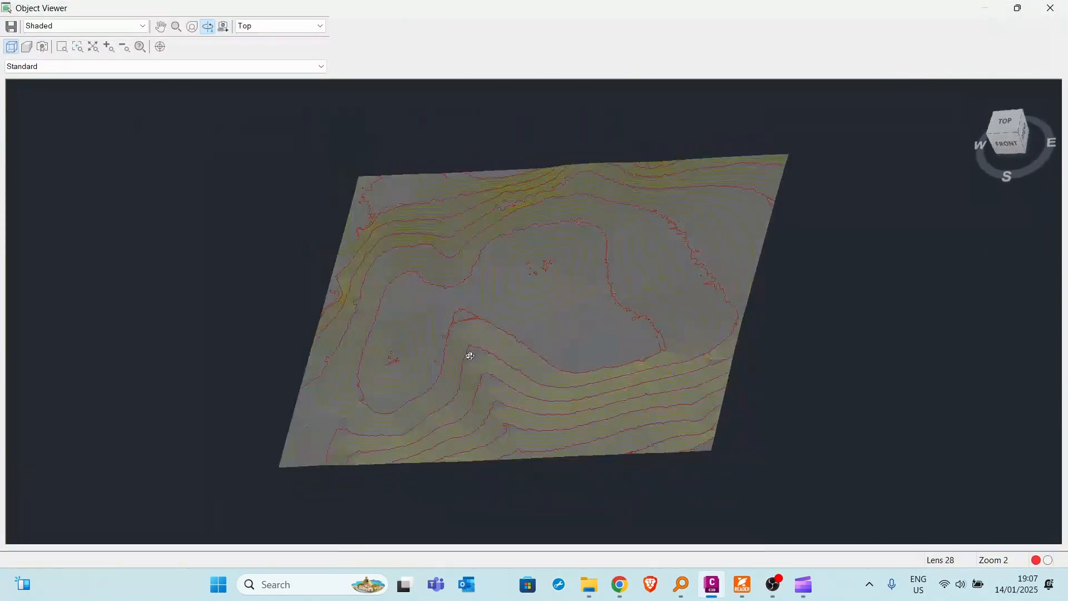
pyautogui.moveTo(470, 355); pyautogui.dragTo(556, 333)
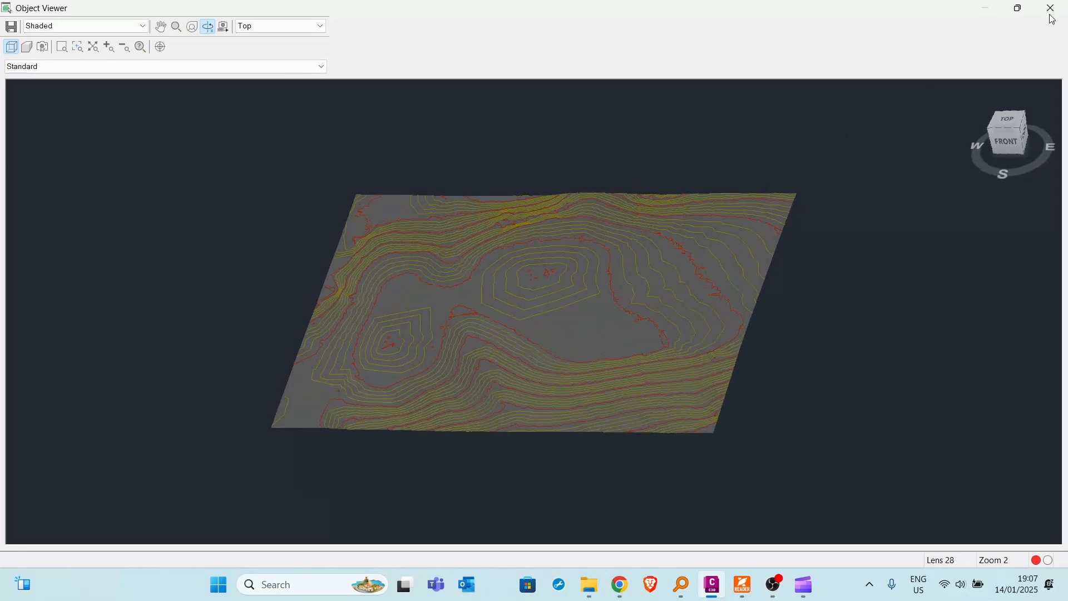
pyautogui.click(1050, 8)
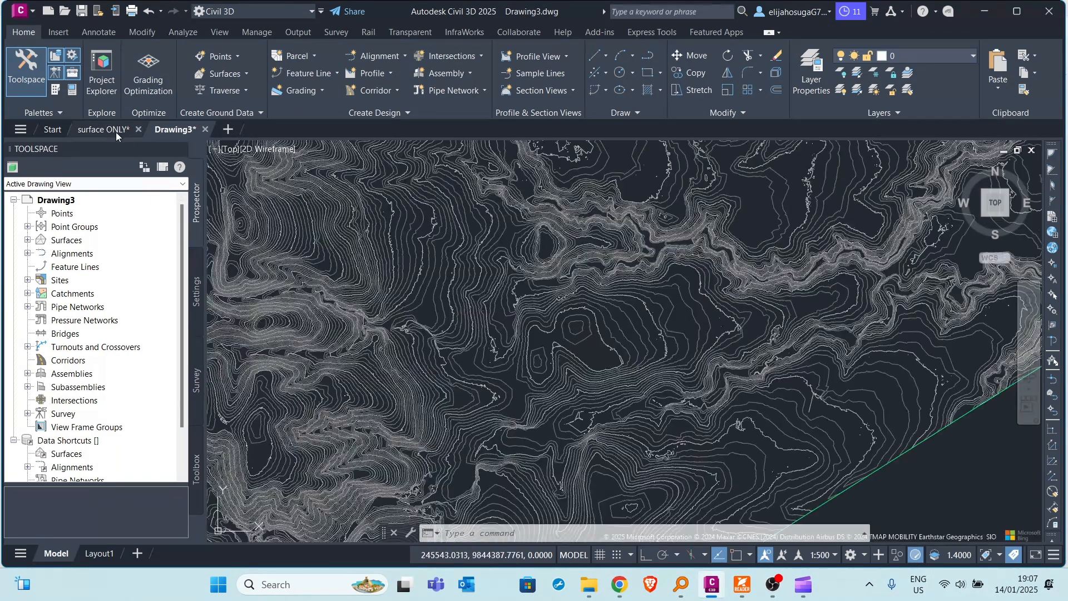
# Select the cropped surface Surface29 and bring up its right-click surface options.
pyautogui.click(103, 129)
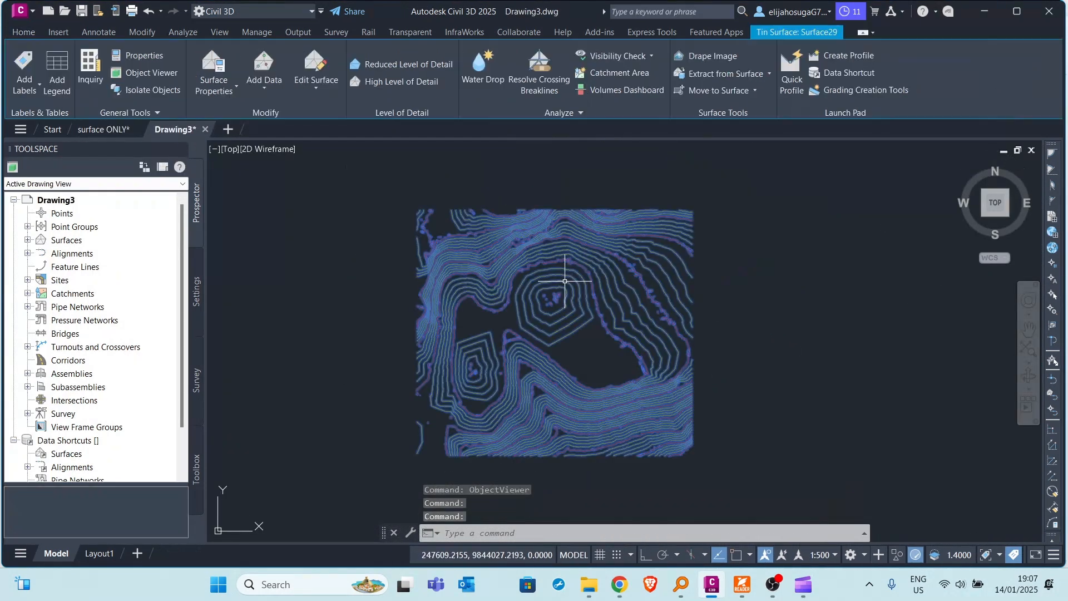
pyautogui.rightClick(564, 282)
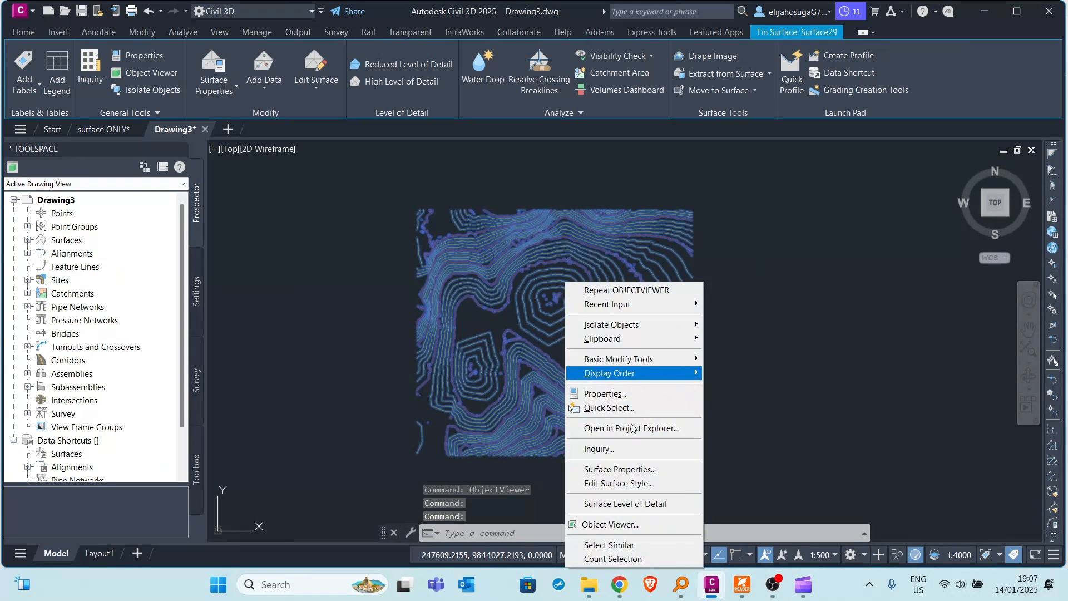
pyautogui.moveTo(609, 394)
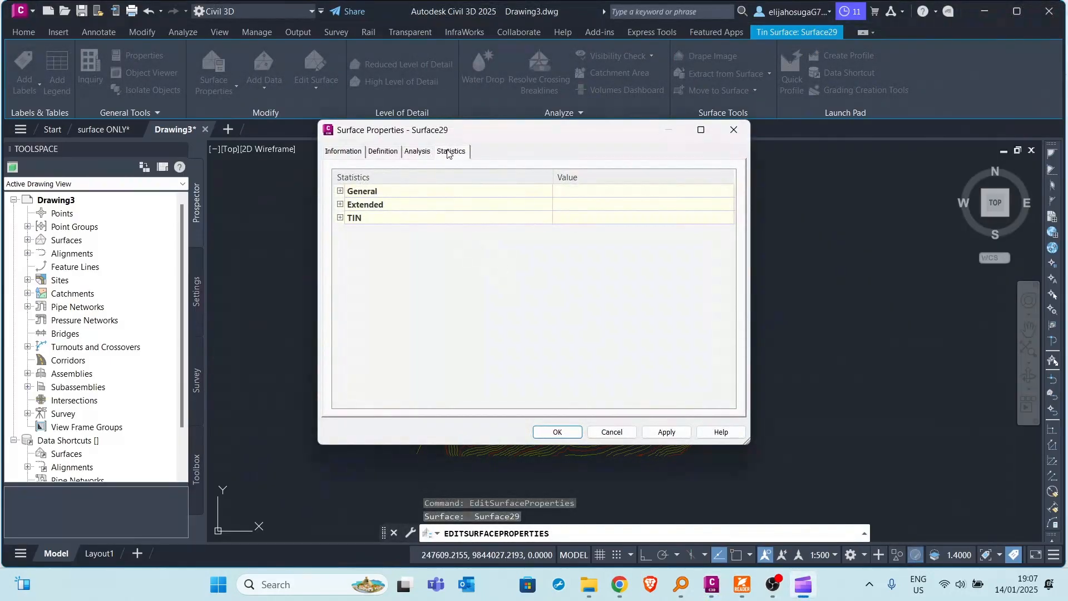
# Review Surface29's extended statistics: 2D area 2539246.087 sq.m and mean slope 4.05%.
pyautogui.click(340, 204)
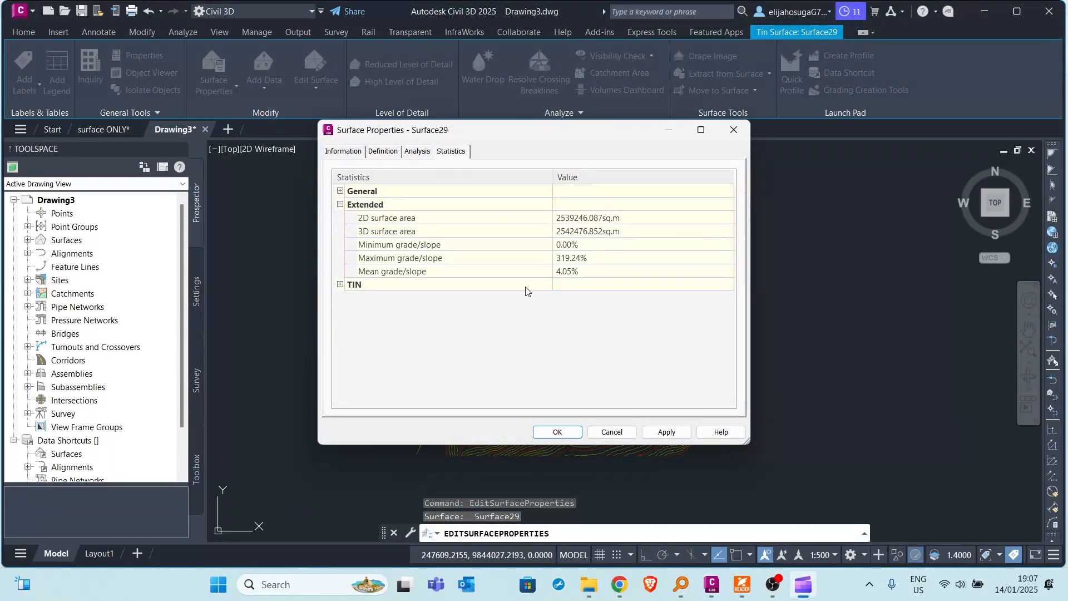
pyautogui.moveTo(569, 224)
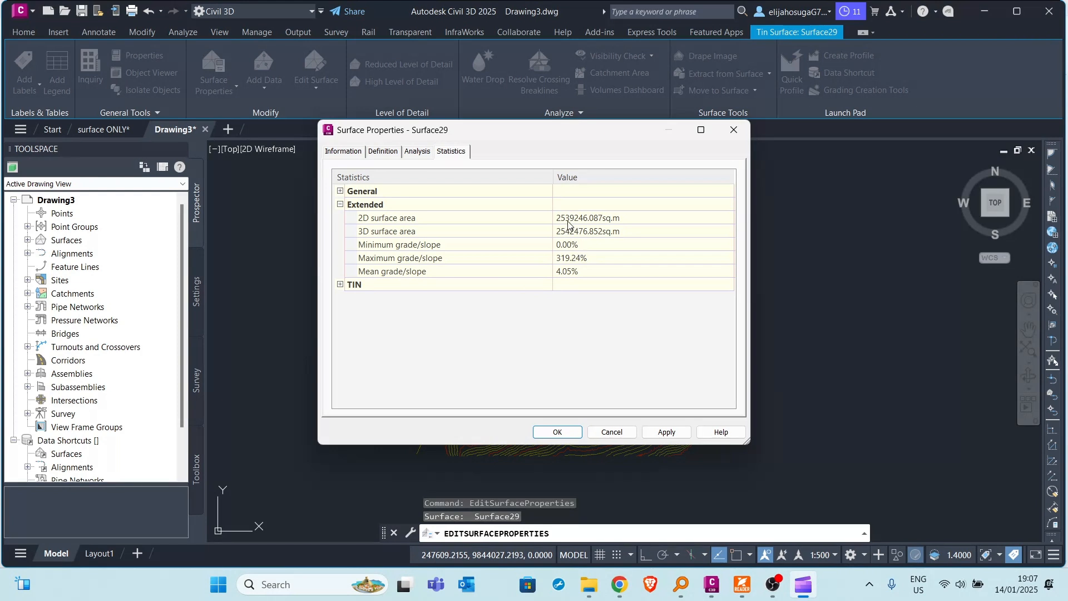
pyautogui.moveTo(591, 225)
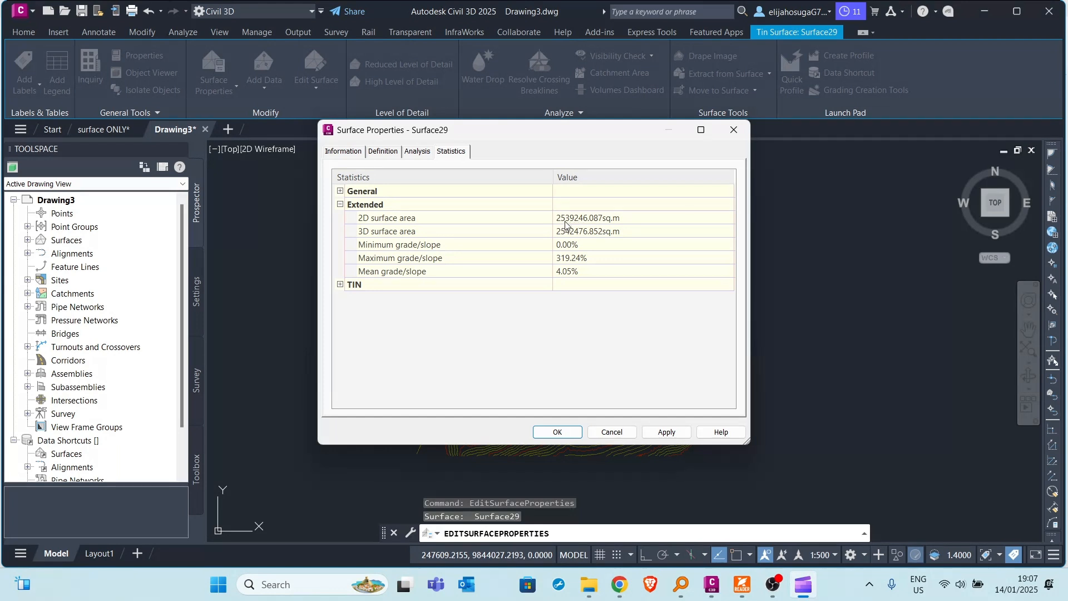
pyautogui.moveTo(610, 254)
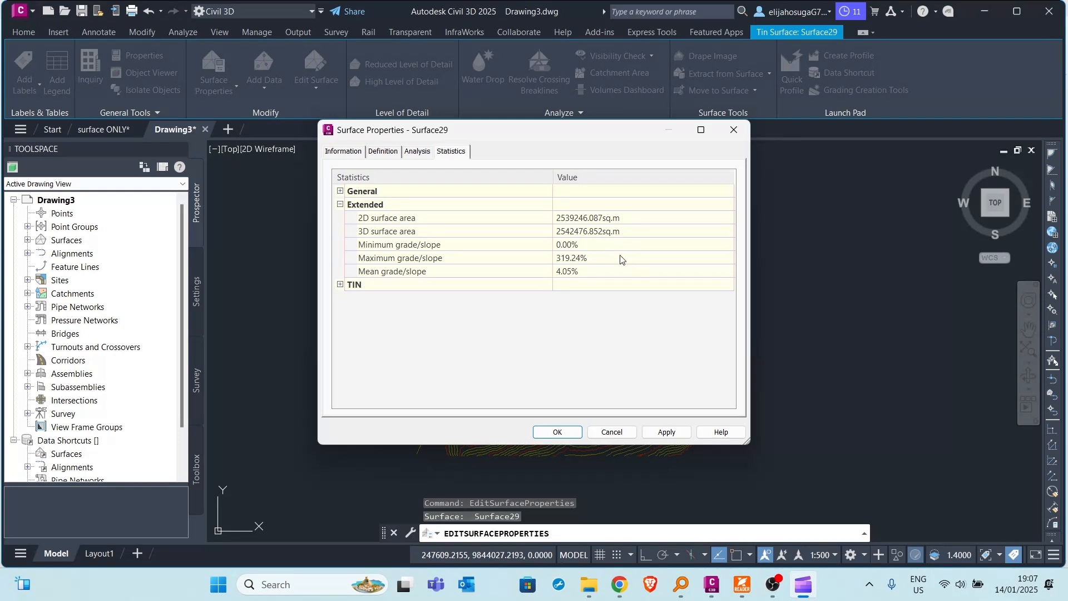
pyautogui.moveTo(618, 254)
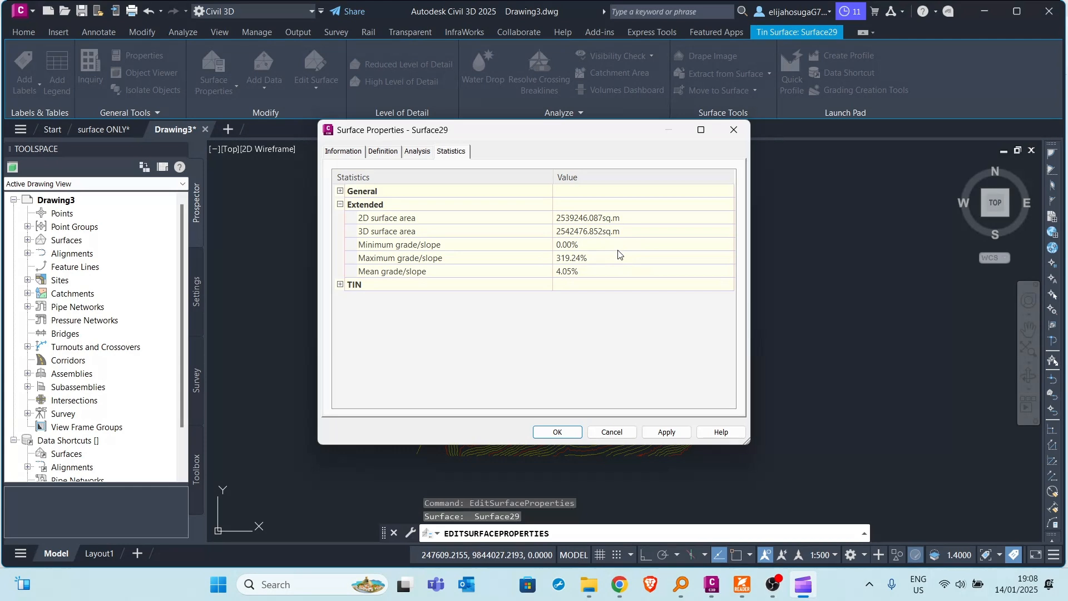
pyautogui.moveTo(620, 260)
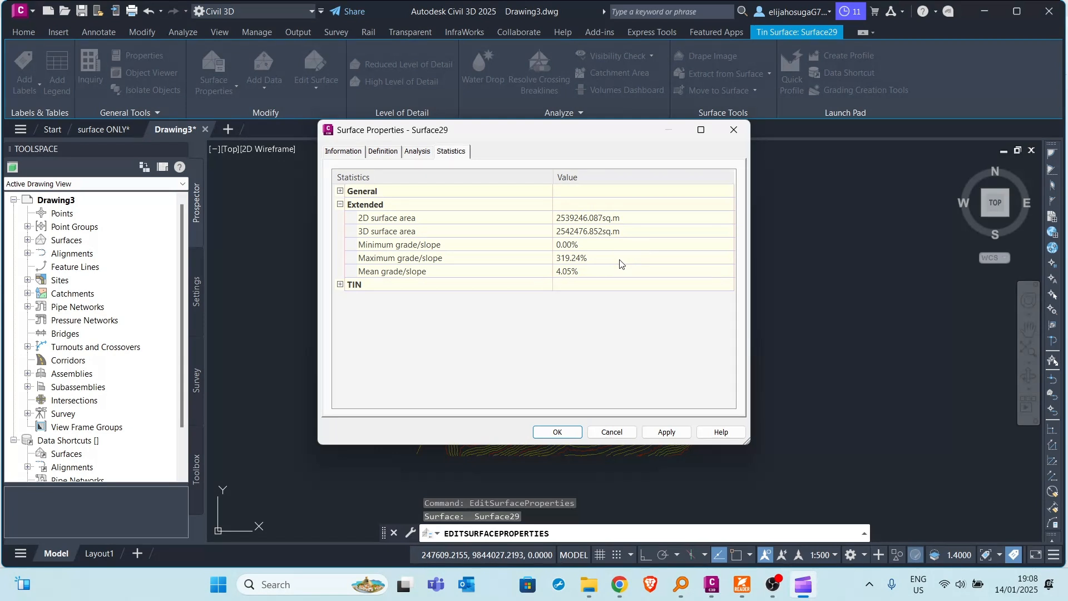
pyautogui.moveTo(619, 263)
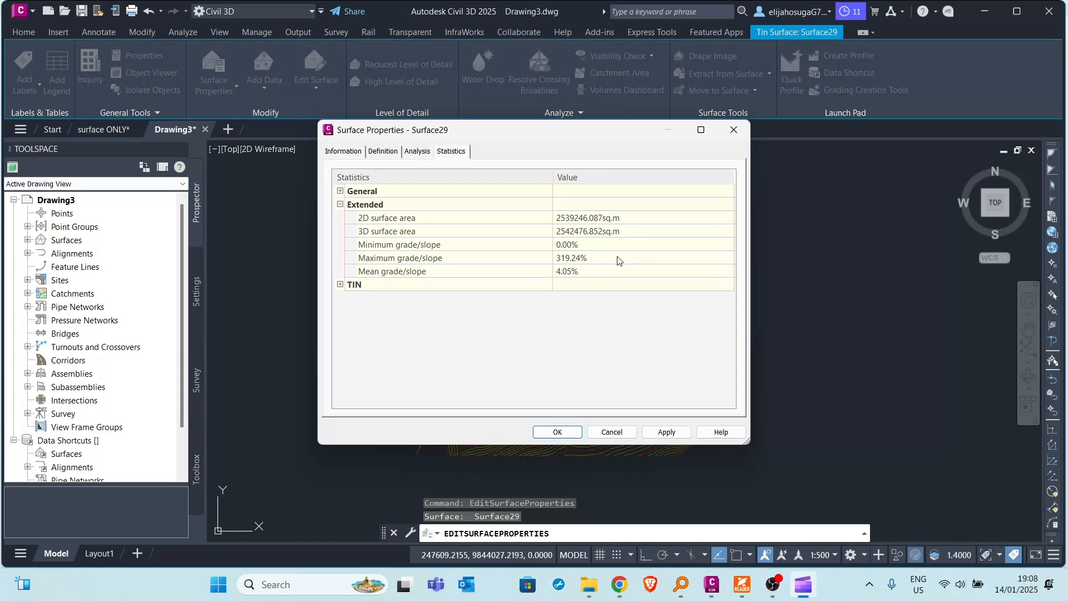
pyautogui.moveTo(531, 130); pyautogui.dragTo(416, 131)
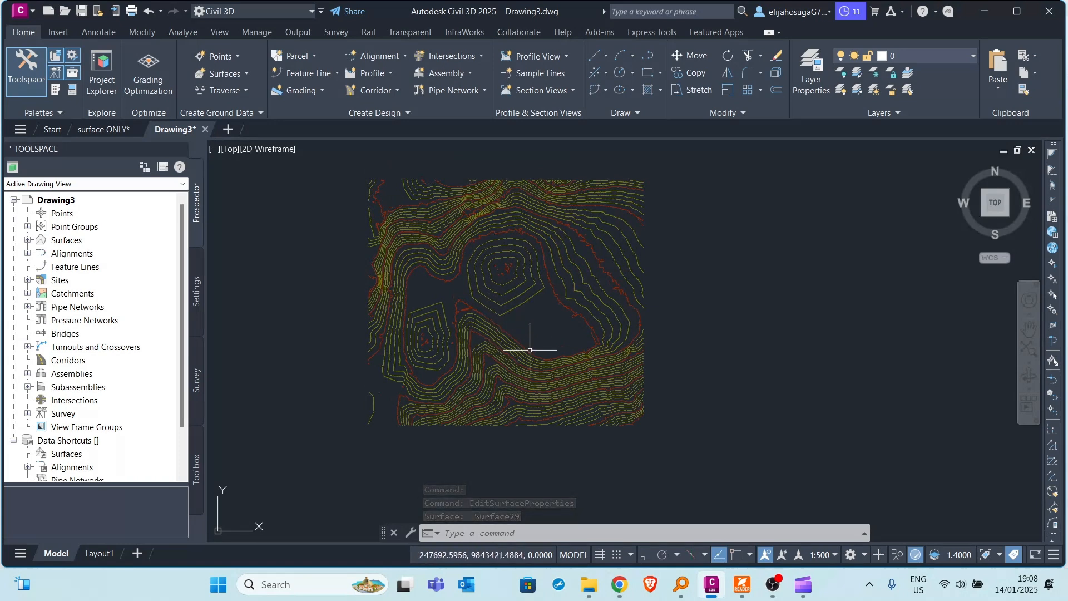
pyautogui.moveTo(433, 258)
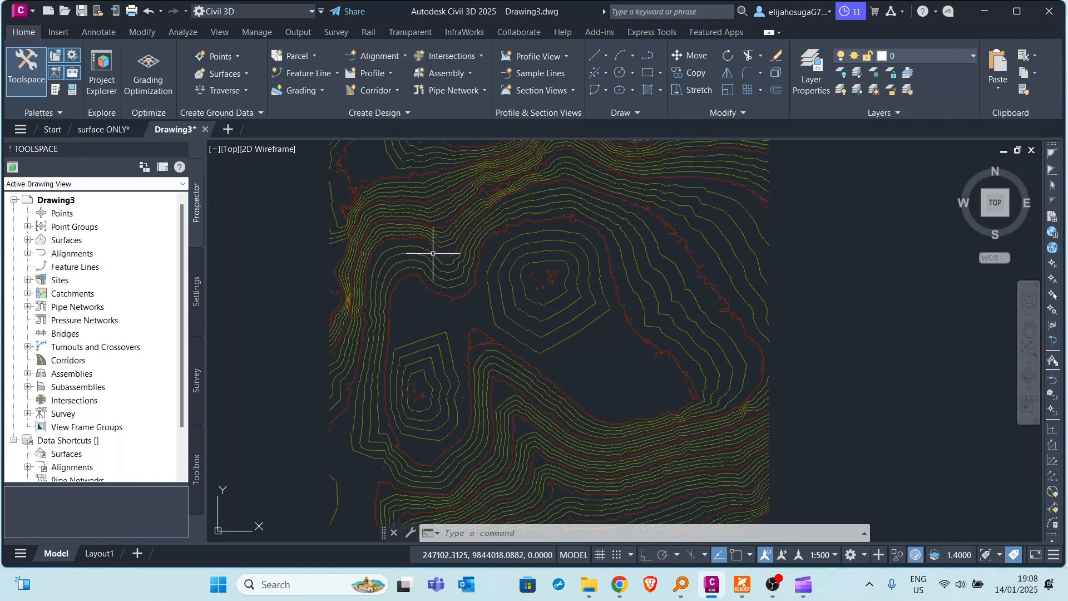
pyautogui.moveTo(507, 339)
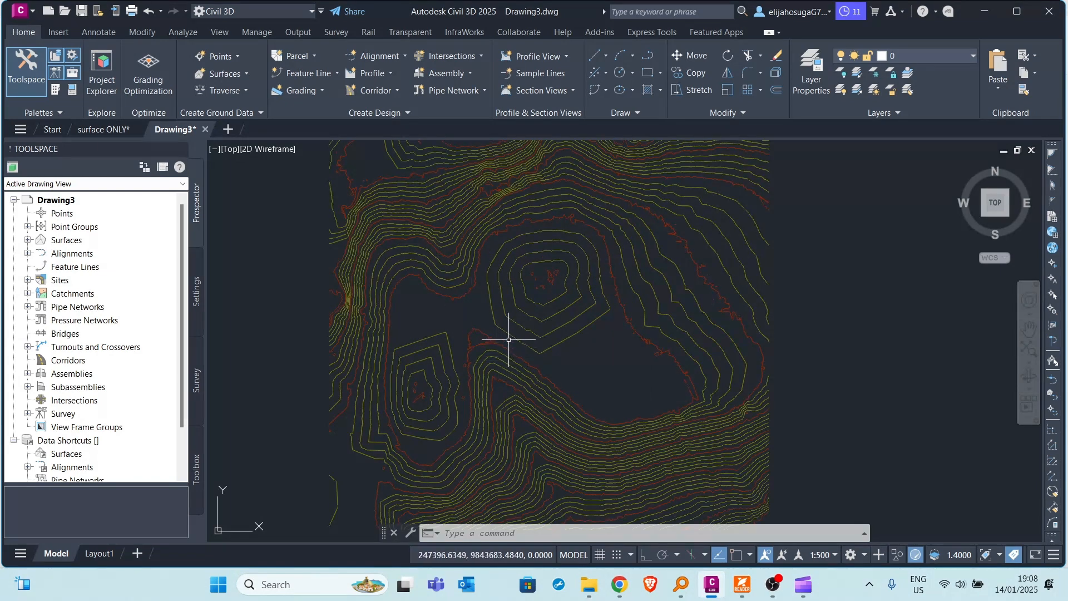
pyautogui.scroll(-3)
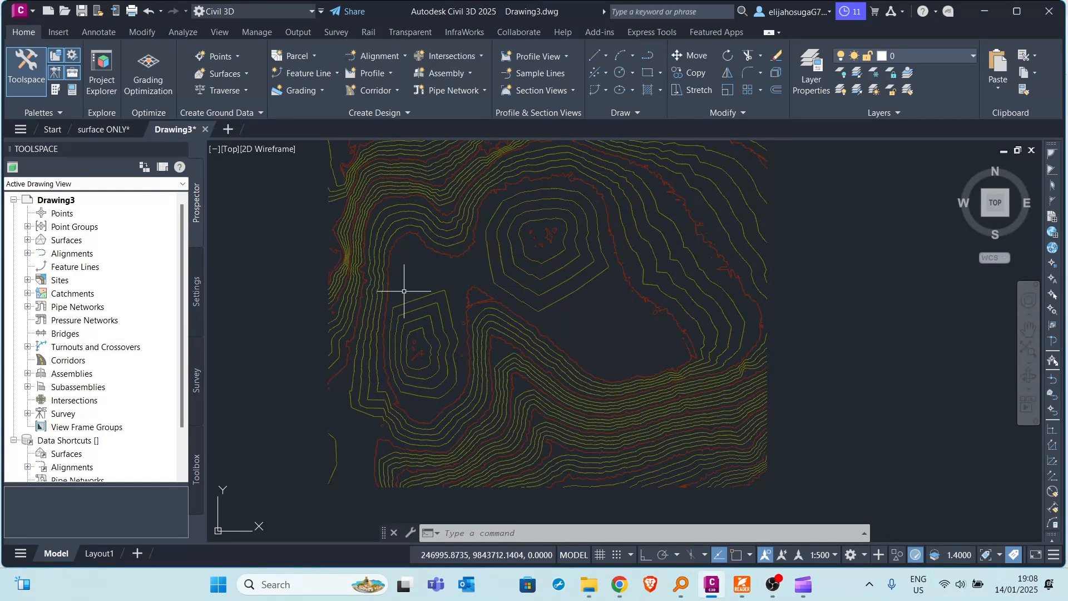
pyautogui.moveTo(460, 348)
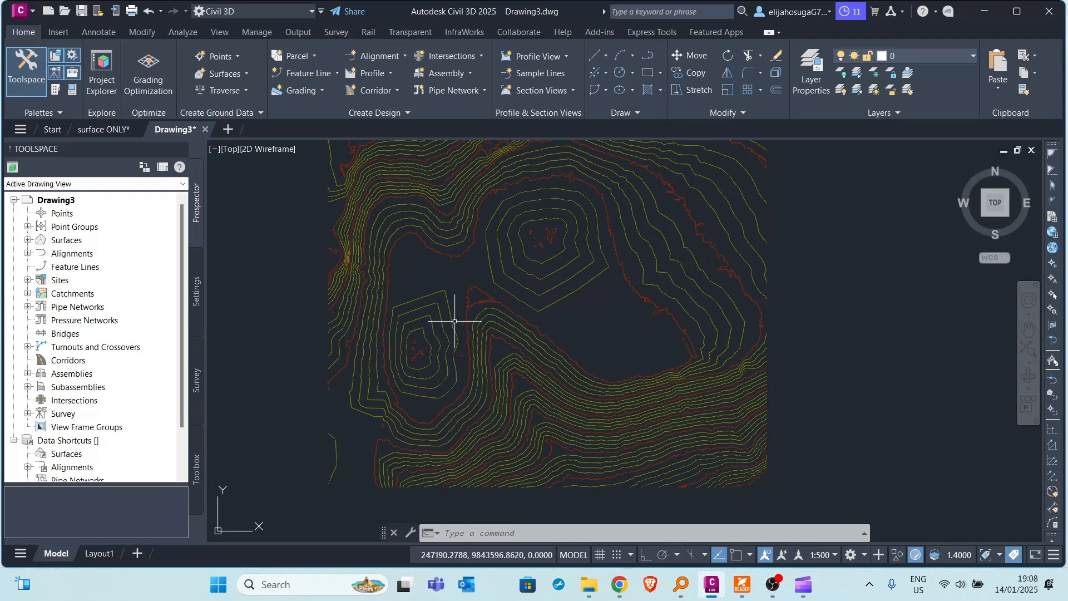
pyautogui.scroll(-3)
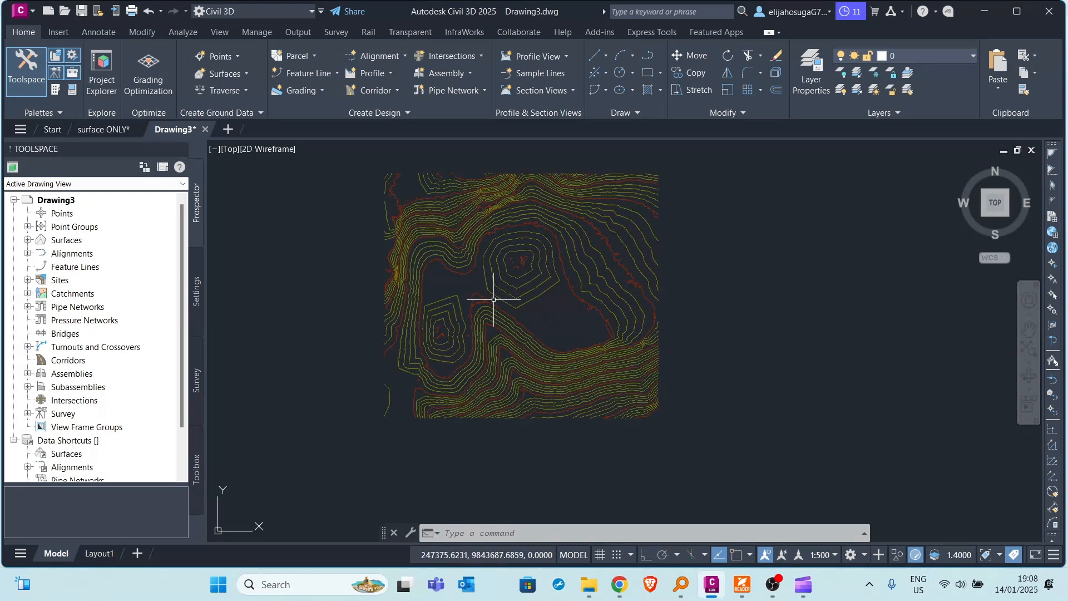
pyautogui.moveTo(510, 322)
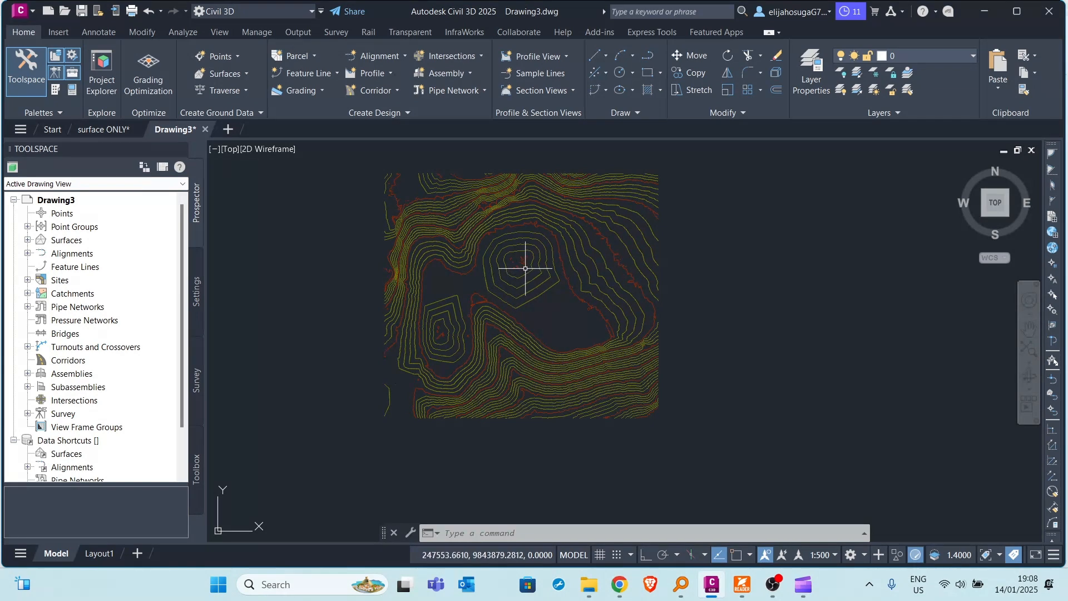
pyautogui.moveTo(530, 273)
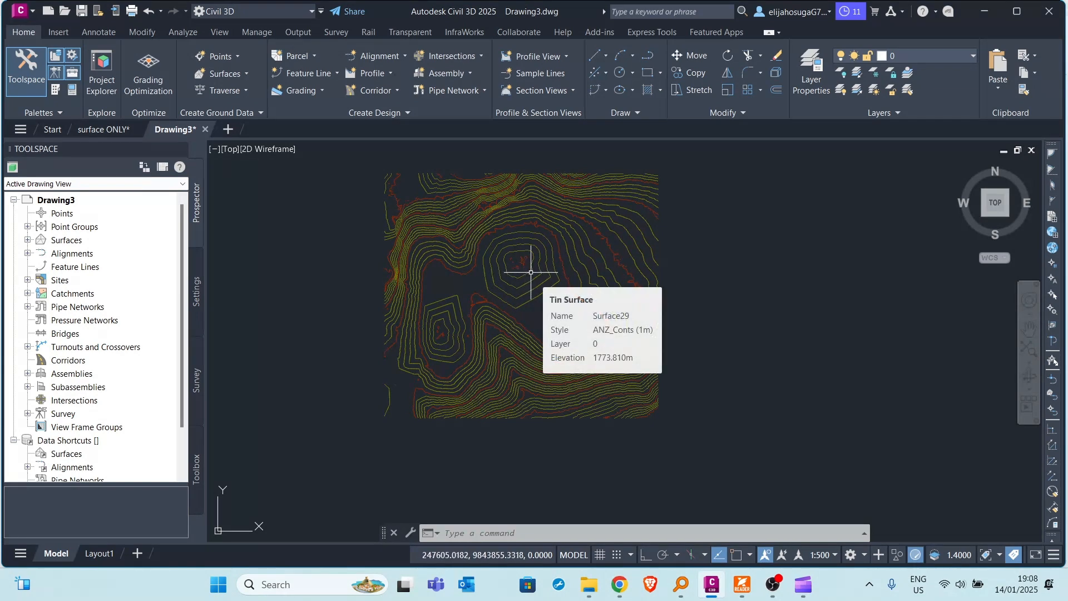